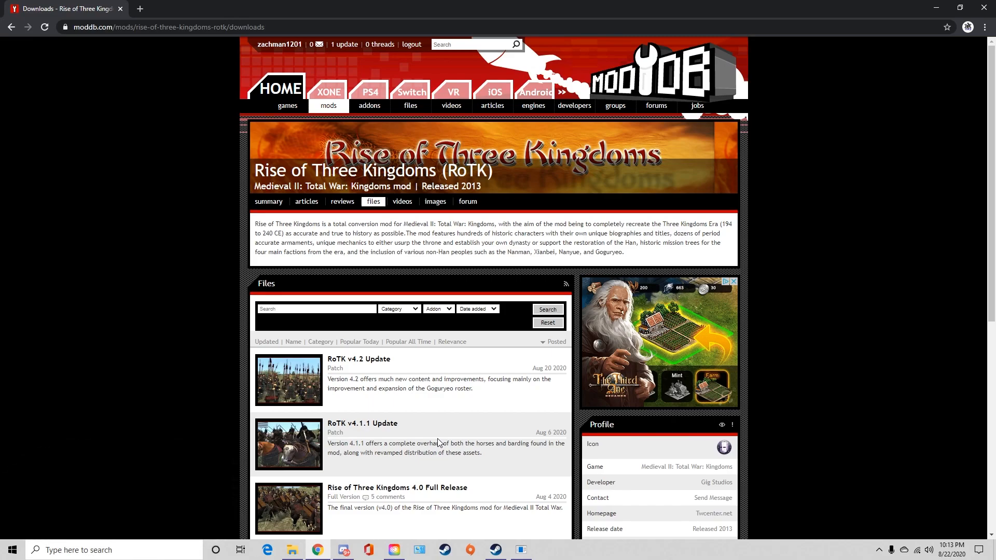
mouse_move(469, 499)
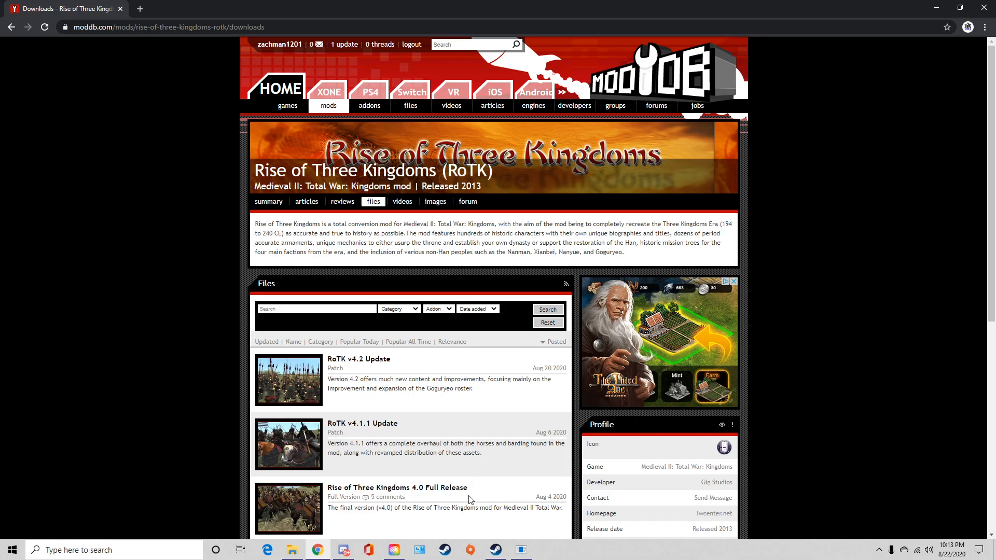
Start downloading the Rise of Three Kingdoms 4.0 Full Release from its mod page.
scroll("down", 3)
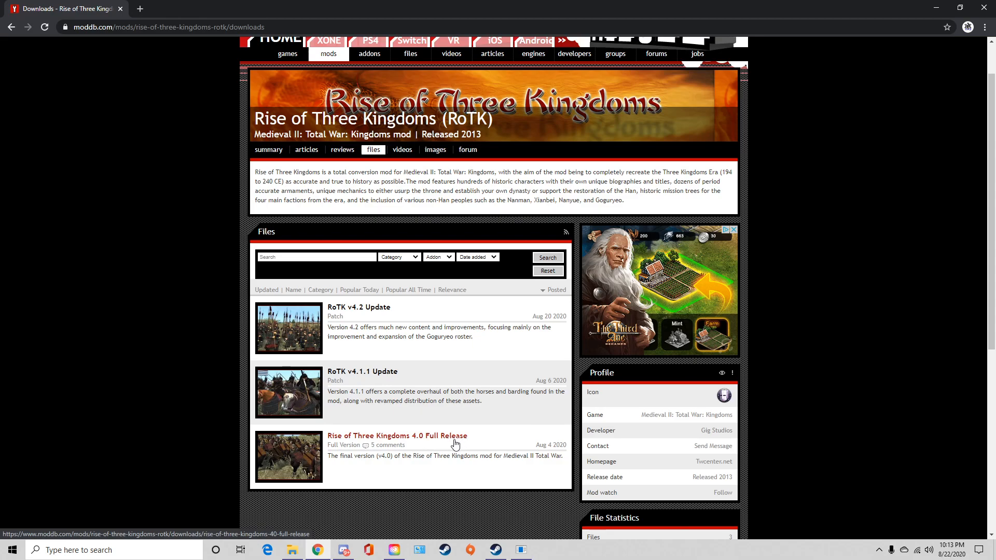
mouse_move(548, 422)
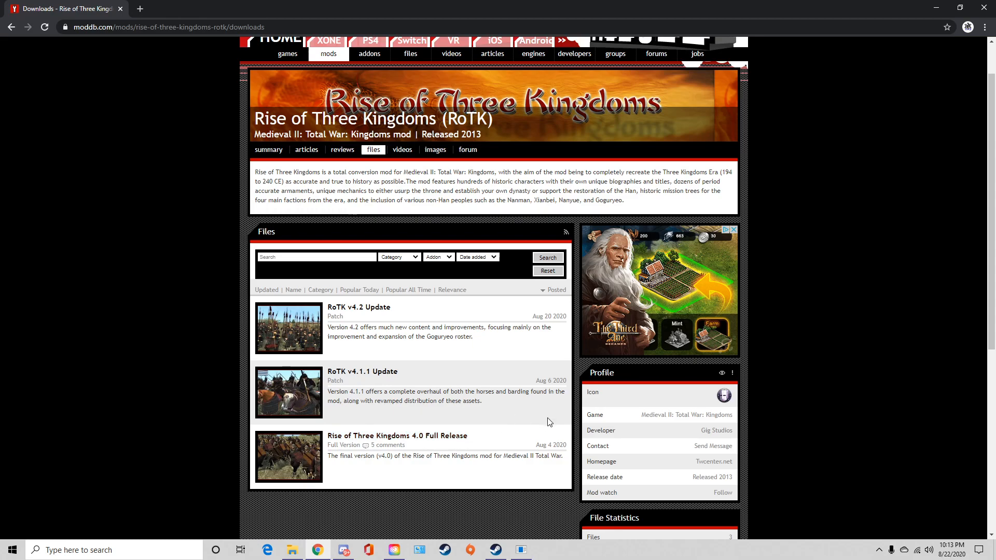
mouse_move(796, 451)
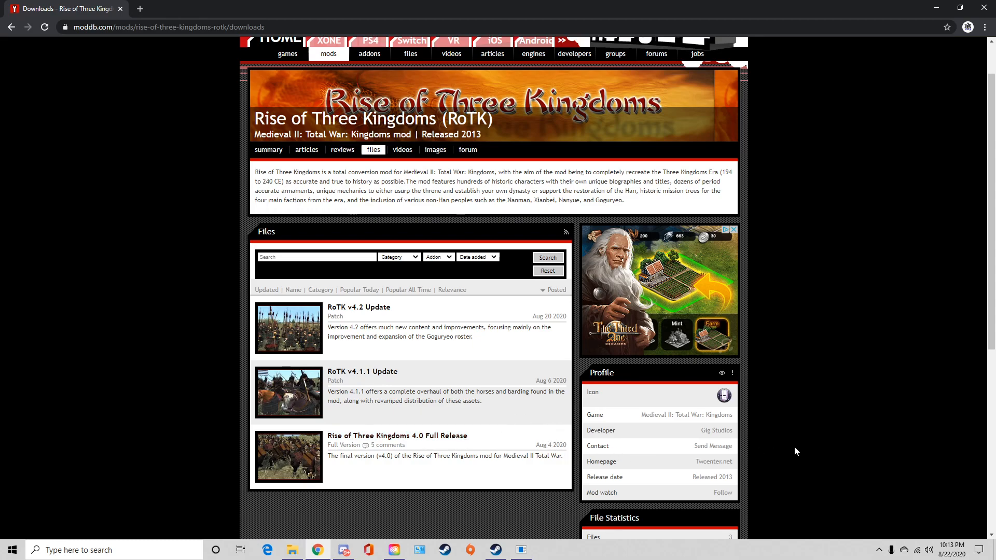
mouse_move(718, 415)
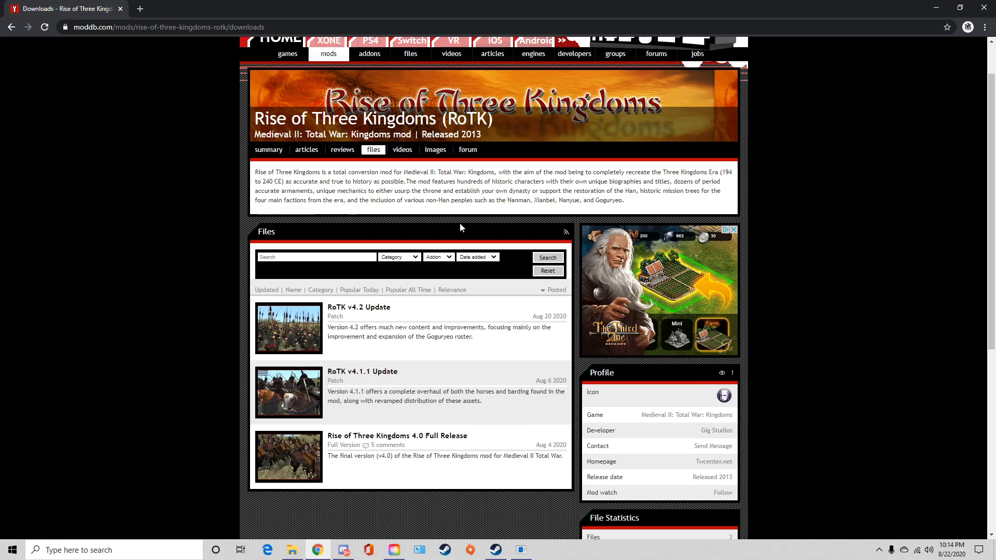
mouse_move(517, 356)
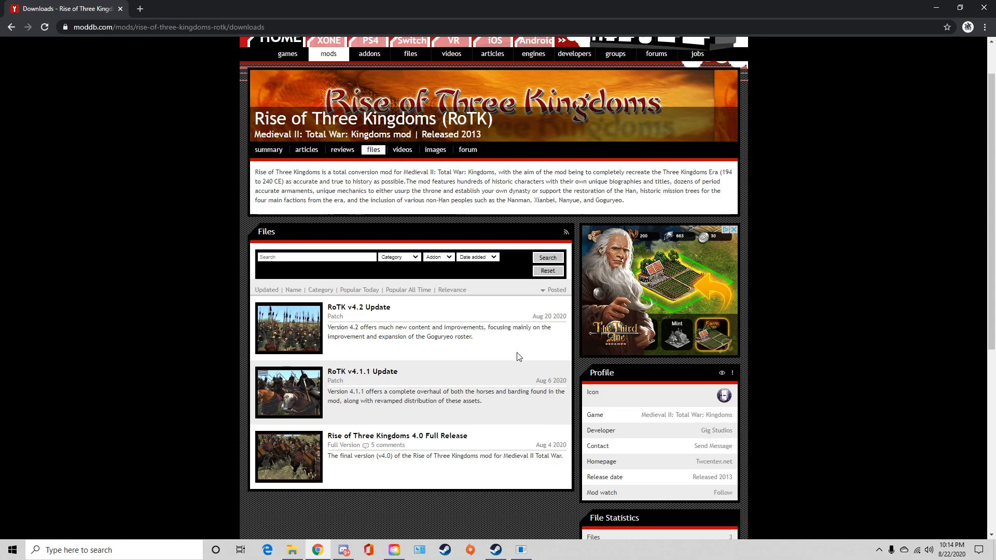
mouse_move(419, 371)
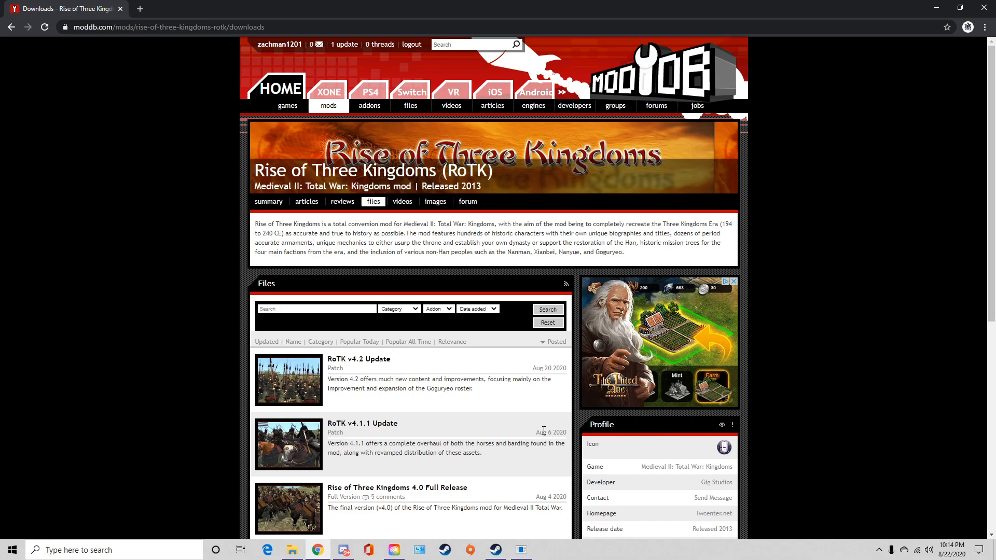
scroll("down", 3)
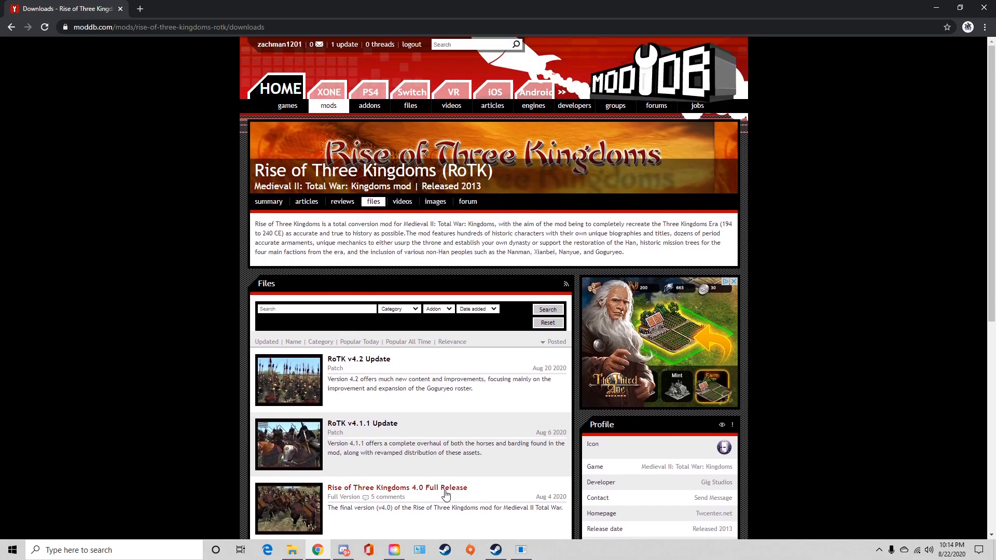
scroll("down", 3)
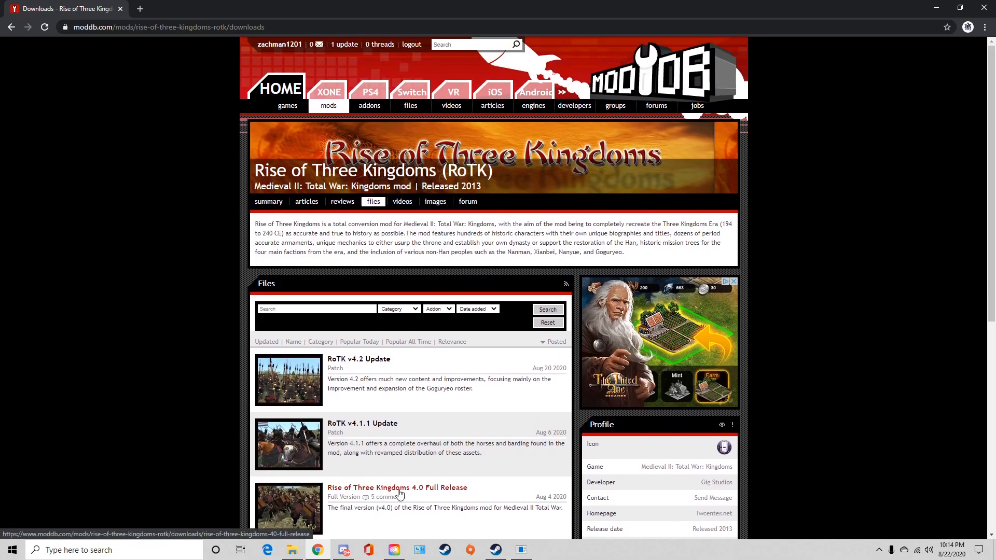
mouse_move(436, 493)
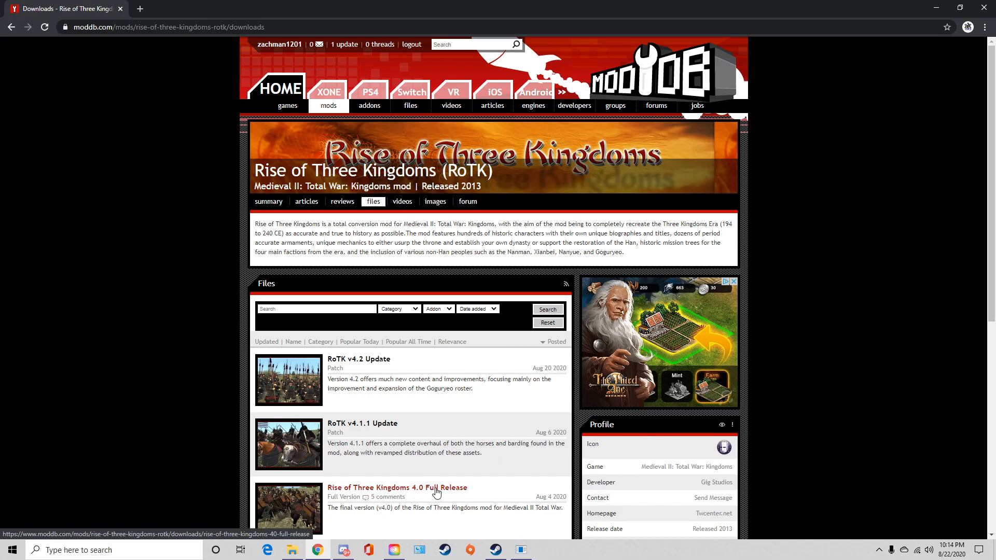
mouse_move(364, 363)
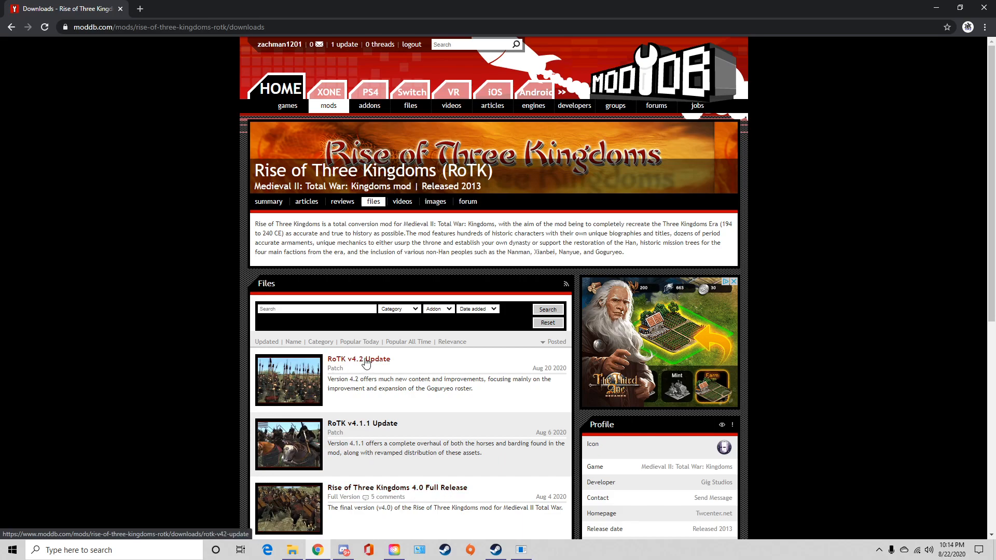
mouse_move(370, 367)
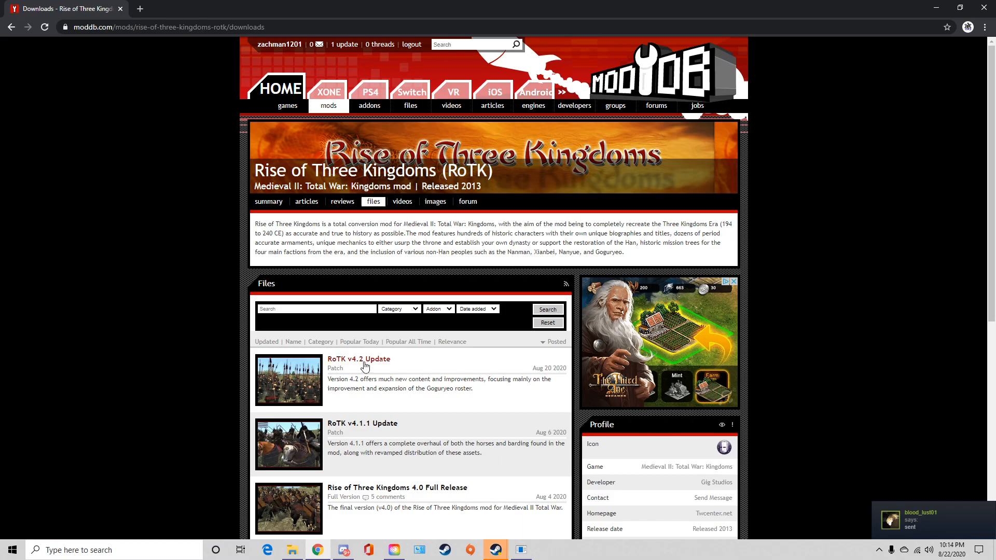
left_click(397, 488)
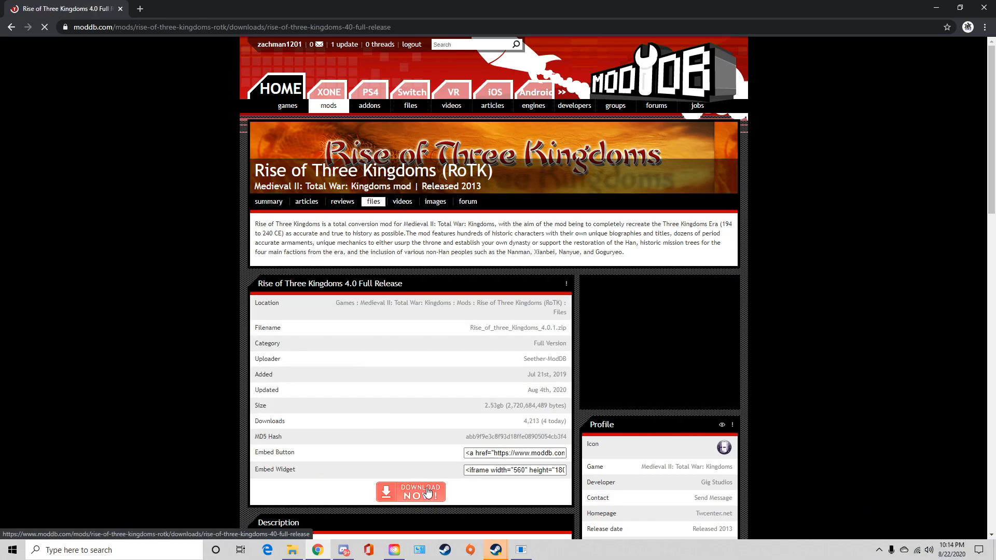
scroll("down", 3)
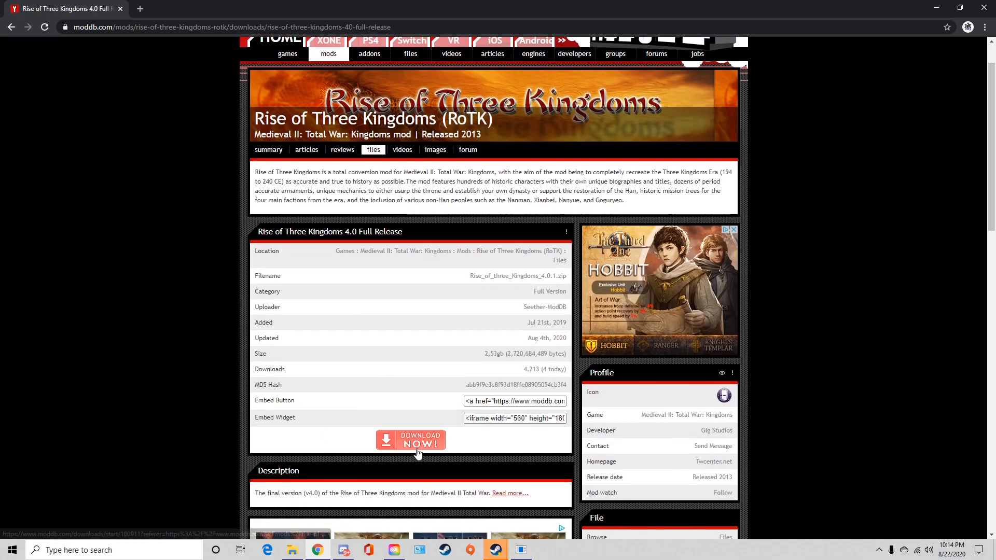
left_click(410, 439)
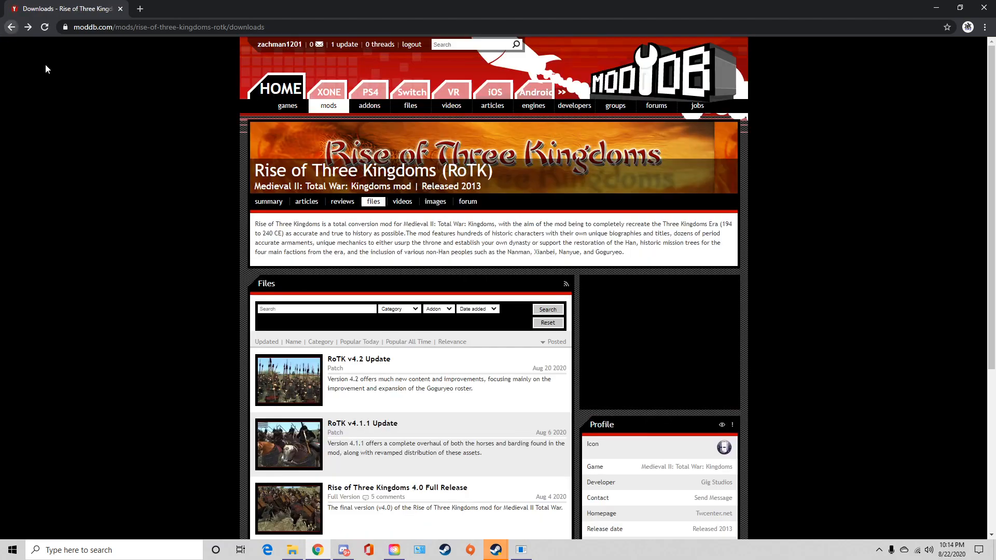
left_click(359, 359)
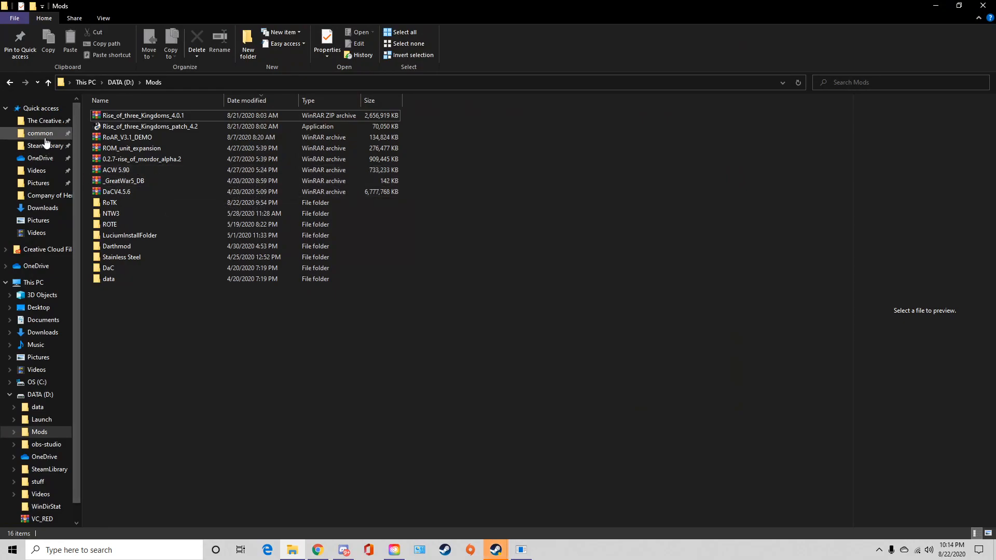
Open Medieval II Total War from Steam's common folder and inspect the kingdoms and medieval2 executables.
left_click(39, 133)
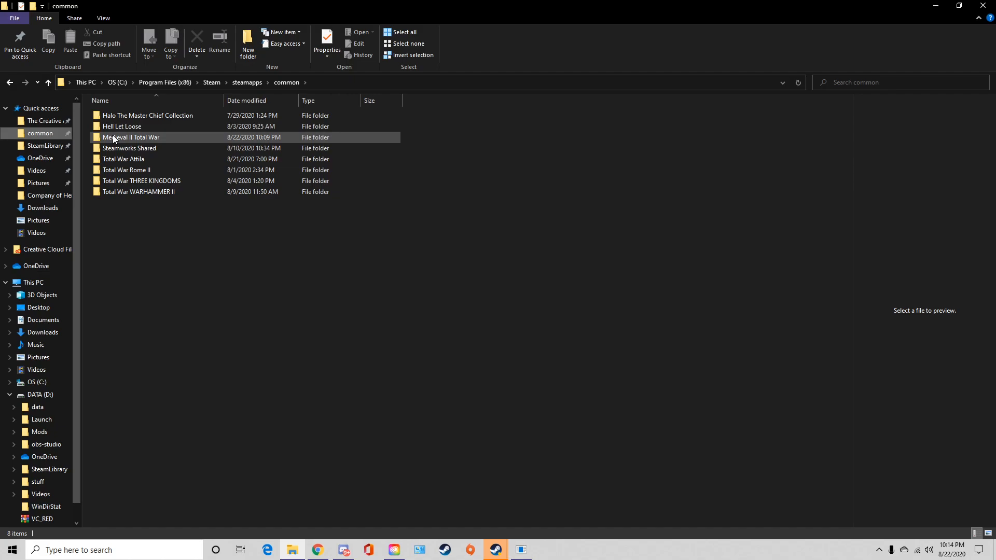
double_click(131, 137)
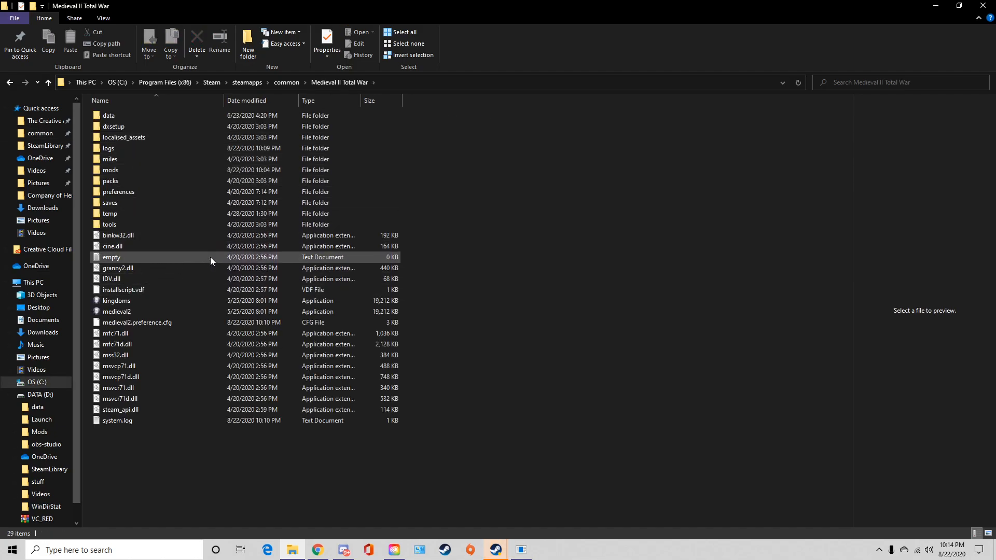
left_click(115, 300)
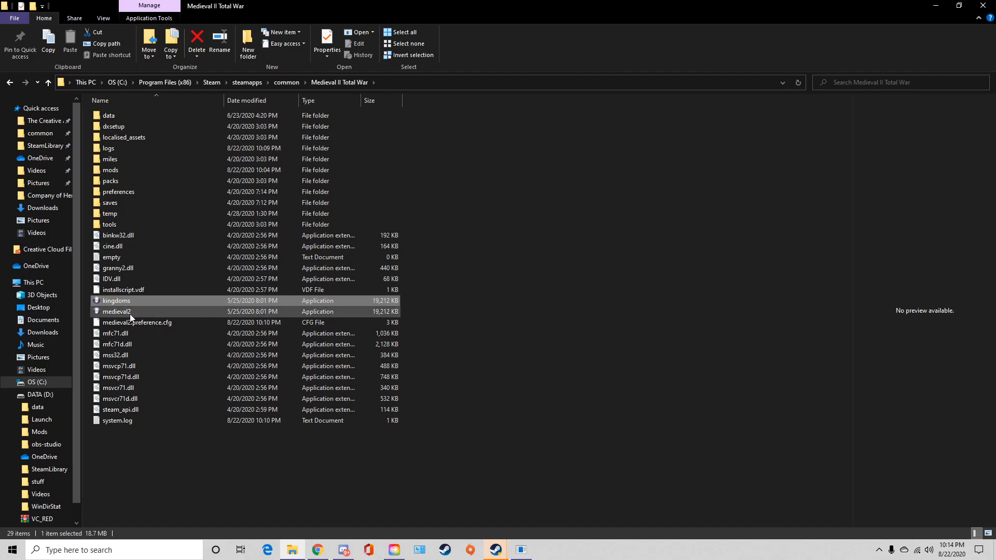
mouse_move(130, 316)
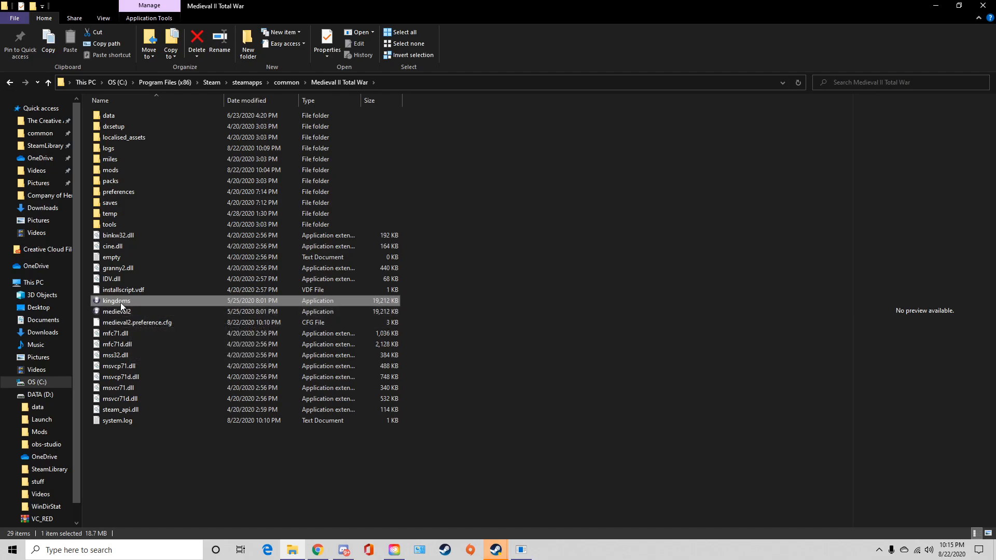
right_click(116, 311)
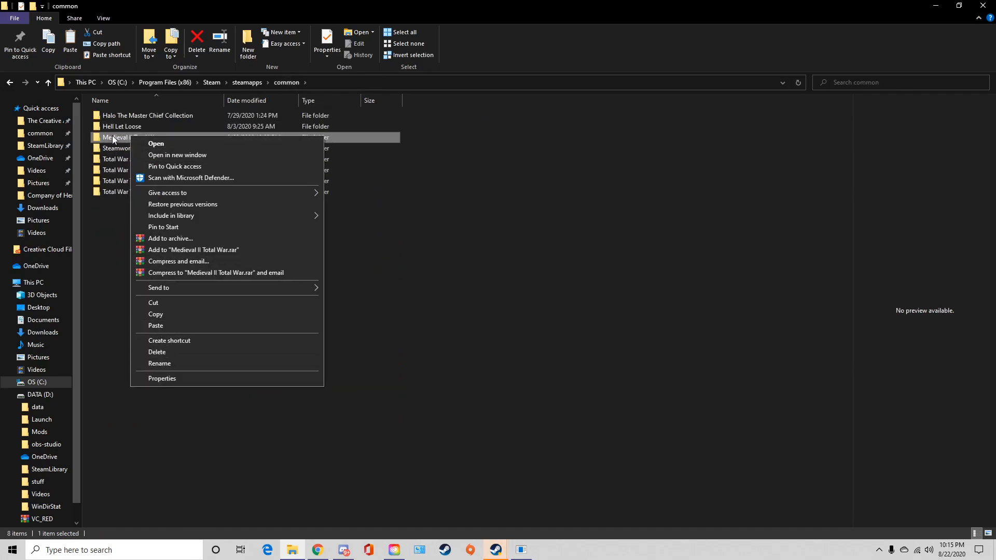
left_click(156, 143)
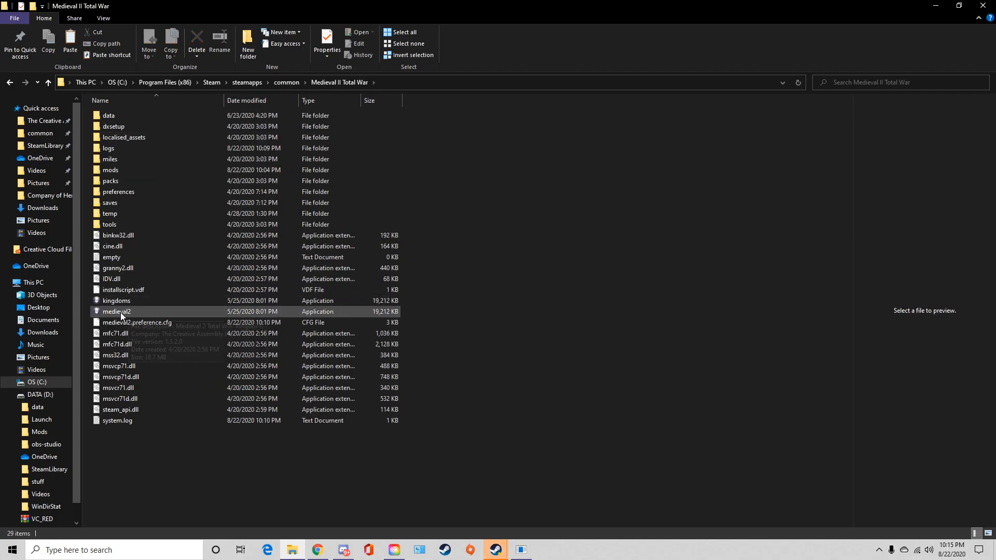
left_click(116, 301)
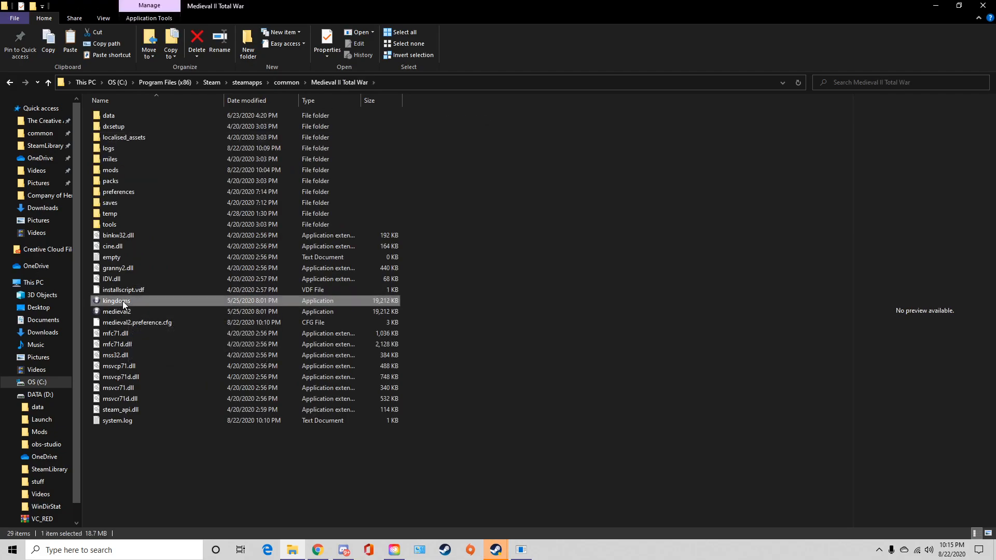
mouse_move(118, 169)
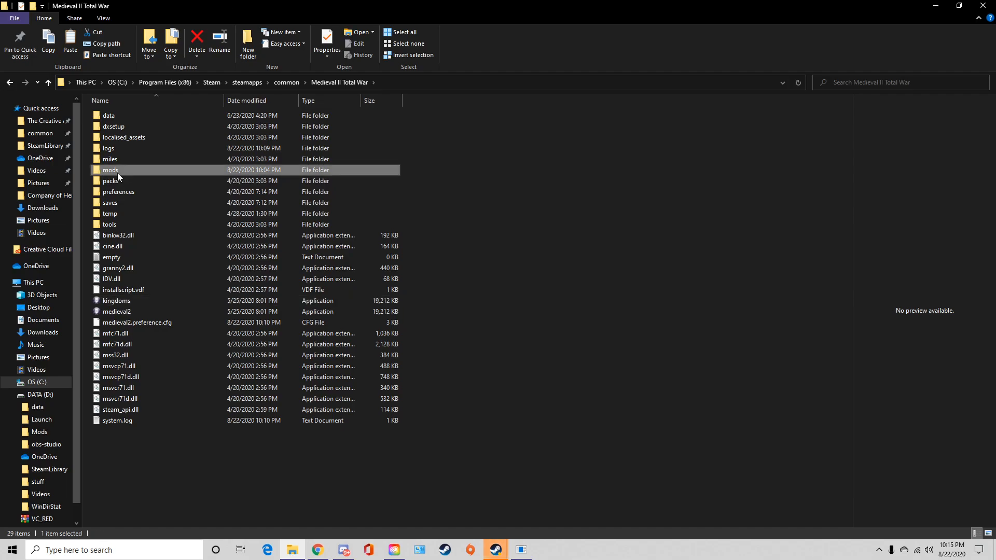
Open the mods folder inside the Medieval II Total War directory.
double_click(110, 170)
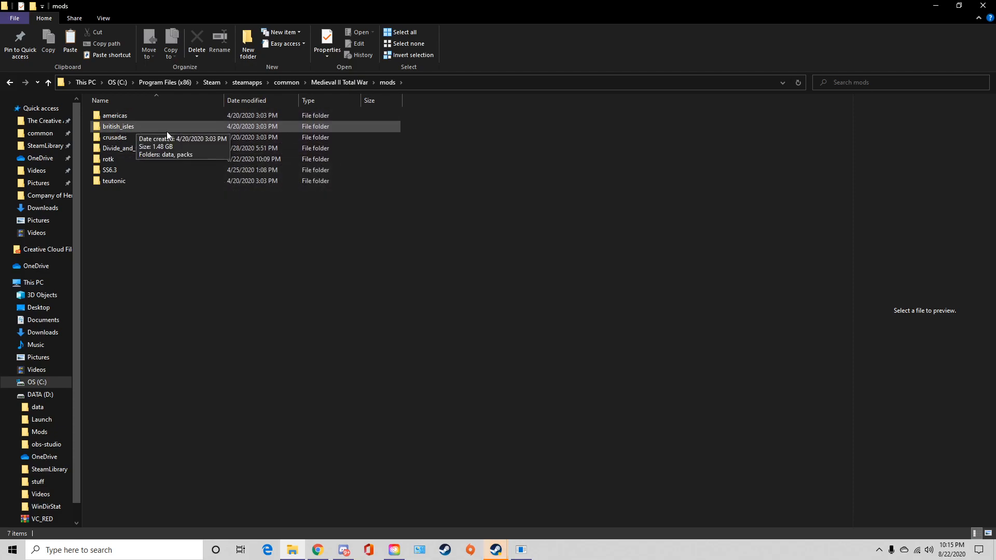
mouse_move(90, 210)
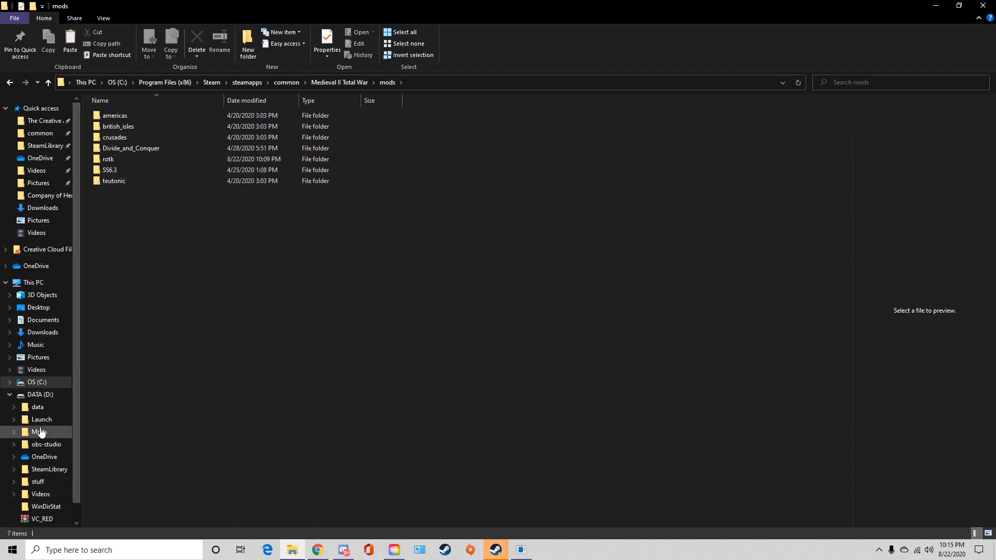
left_click(39, 432)
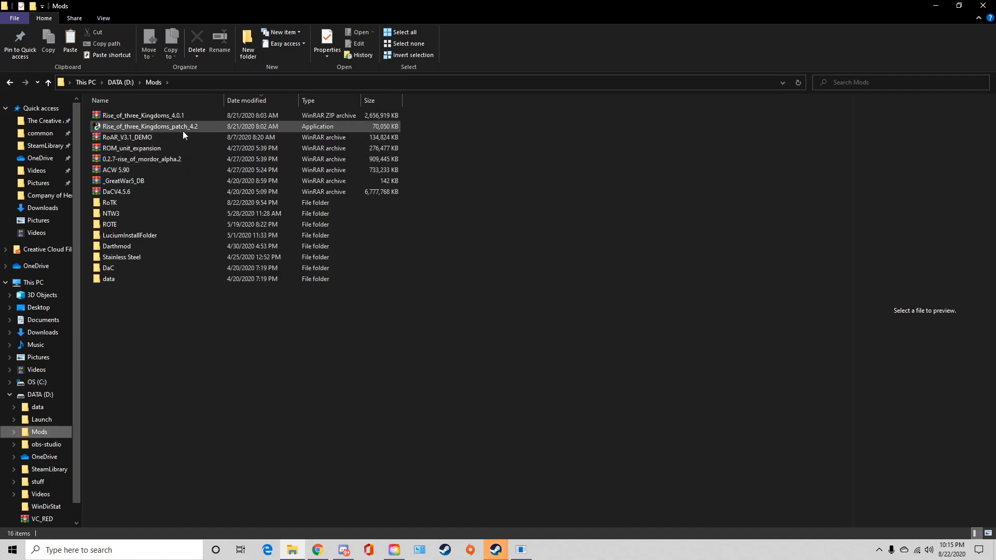
left_click(144, 115)
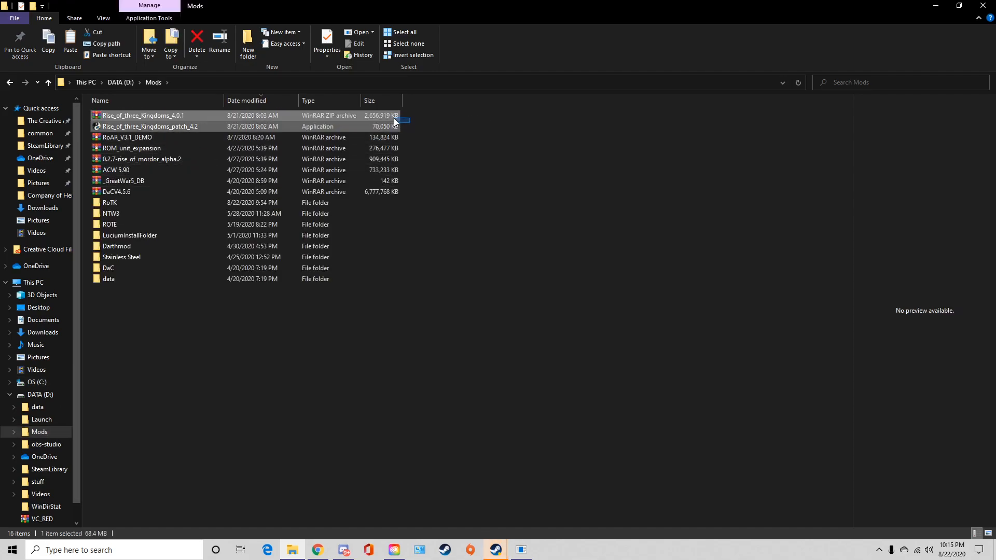
left_click(111, 212)
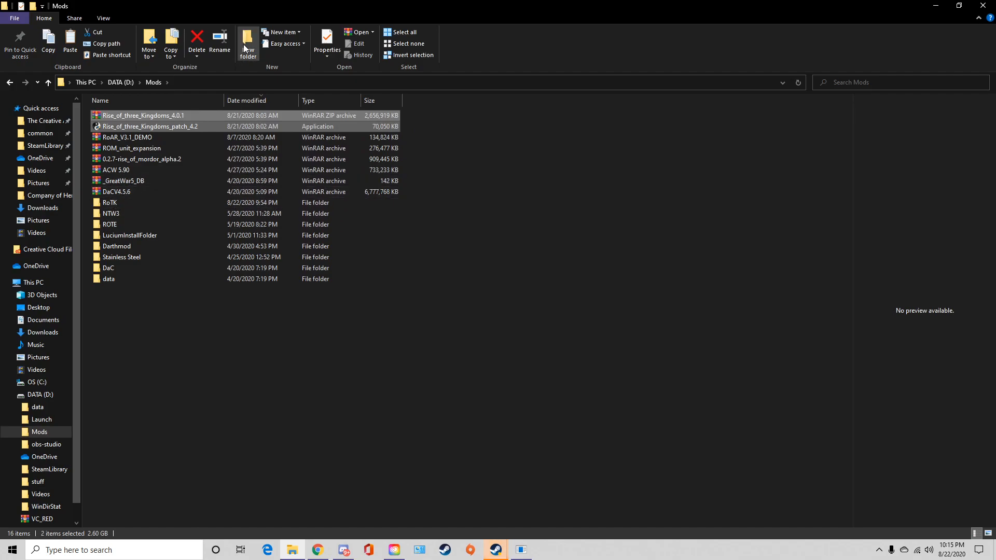
left_click(247, 43)
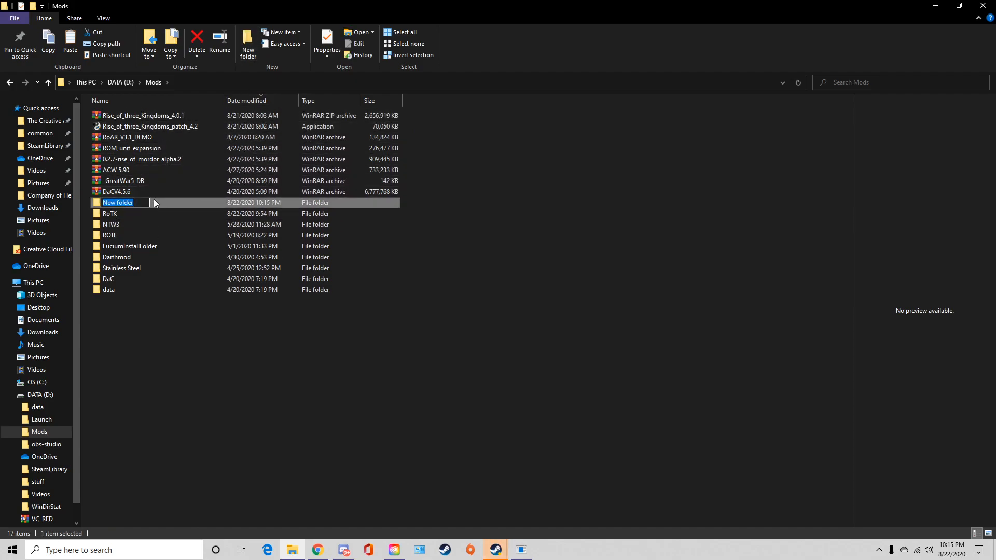
type("Ro")
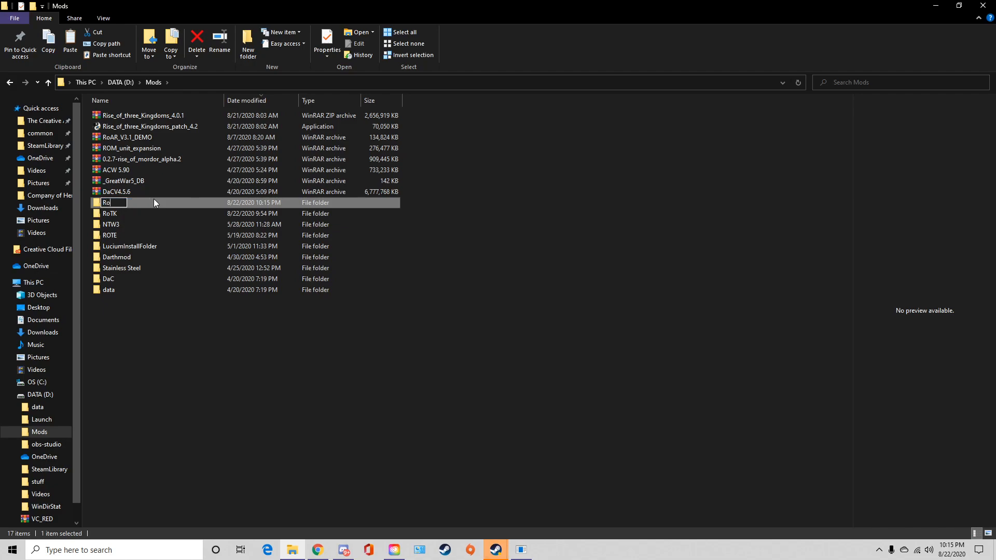
type("Tk")
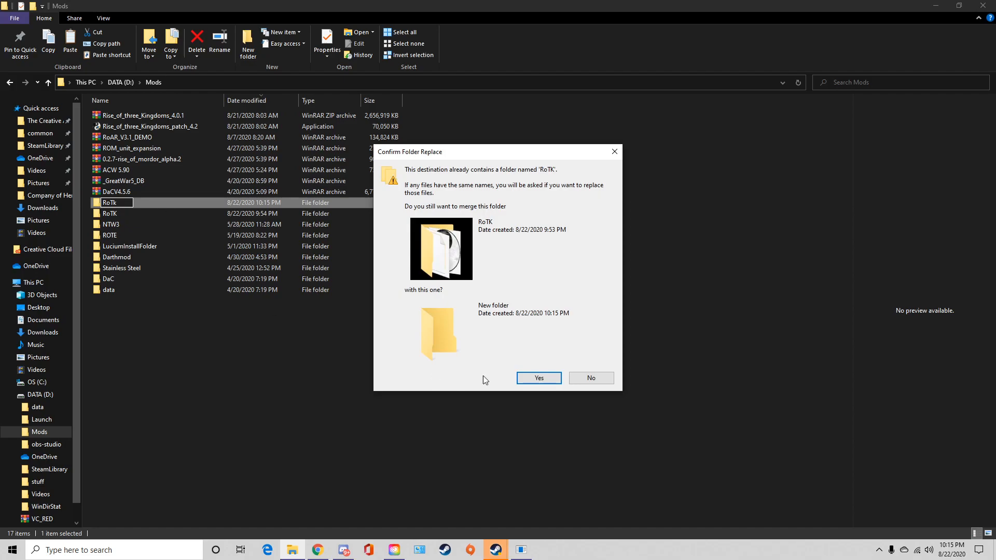
right_click(117, 203)
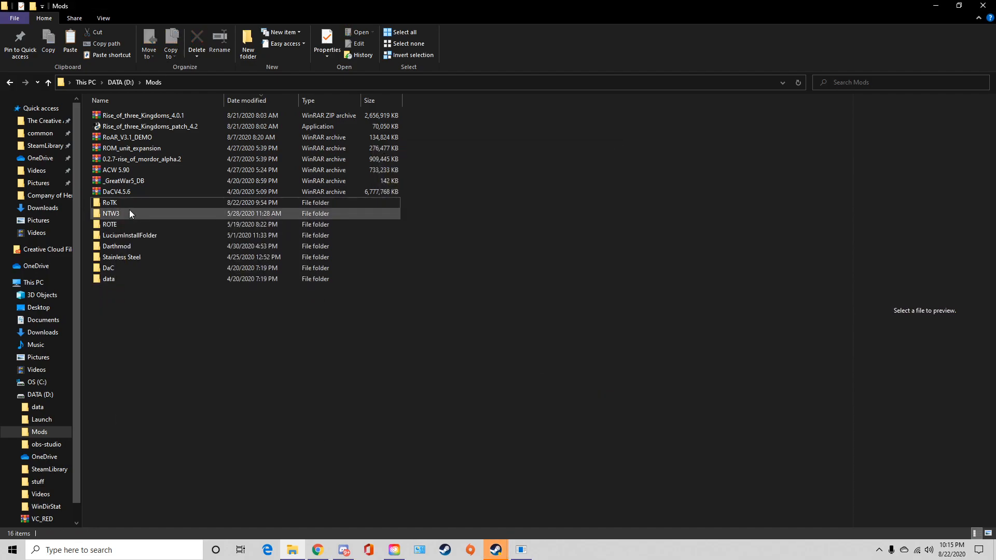
mouse_move(109, 201)
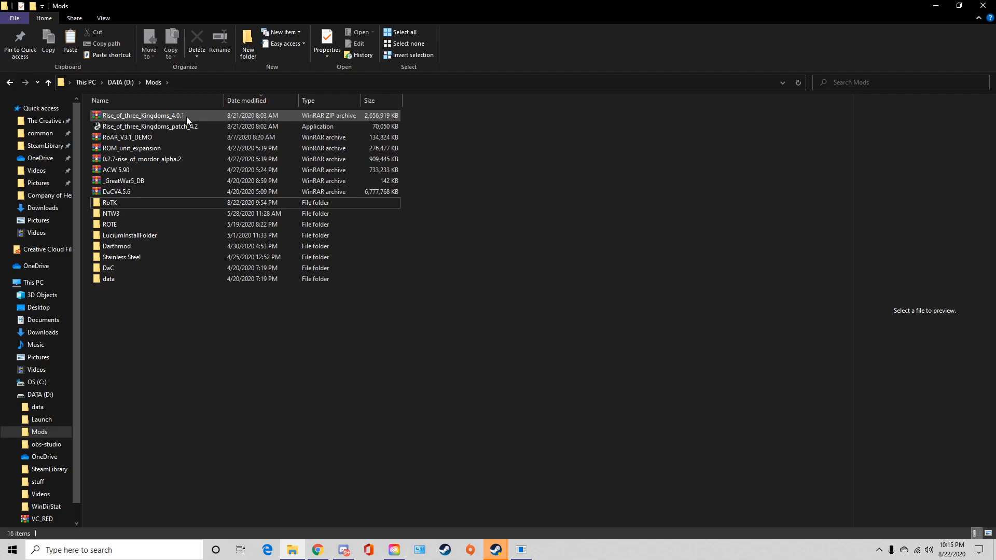
Open Rise_of_three_Kingdoms_4.0.1.zip in WinRAR, dismiss the licence reminder, and review its parts.
double_click(139, 116)
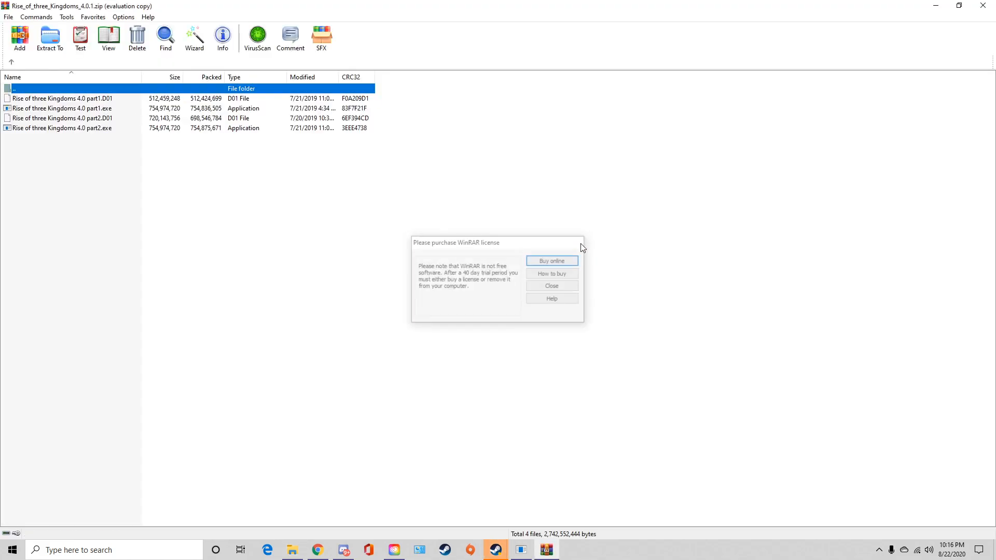
left_click(550, 285)
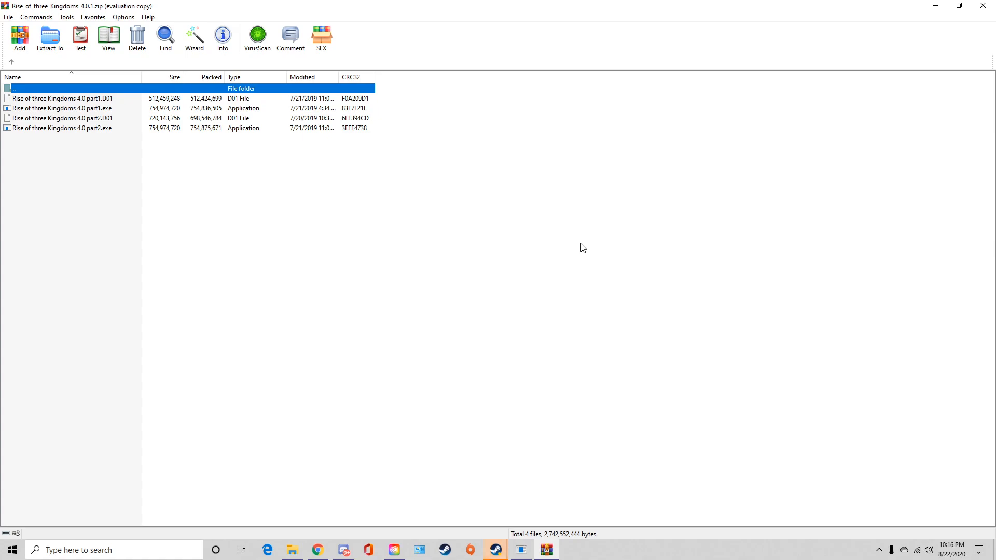
mouse_move(71, 170)
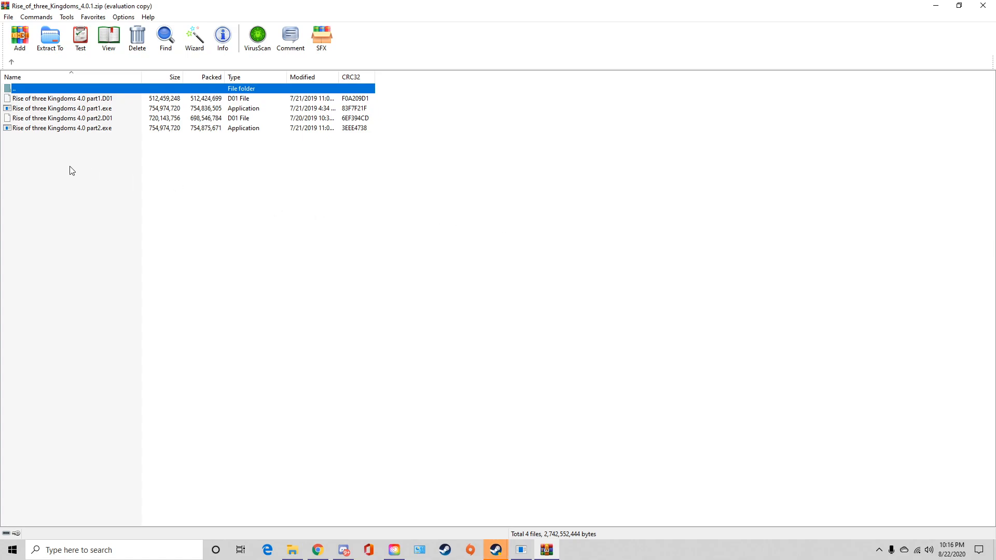
mouse_move(109, 192)
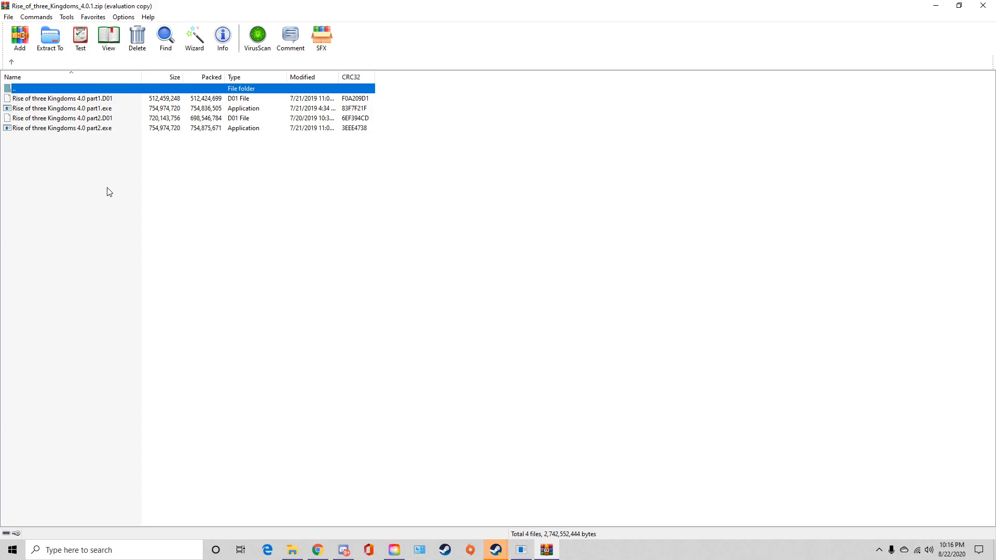
left_click(62, 119)
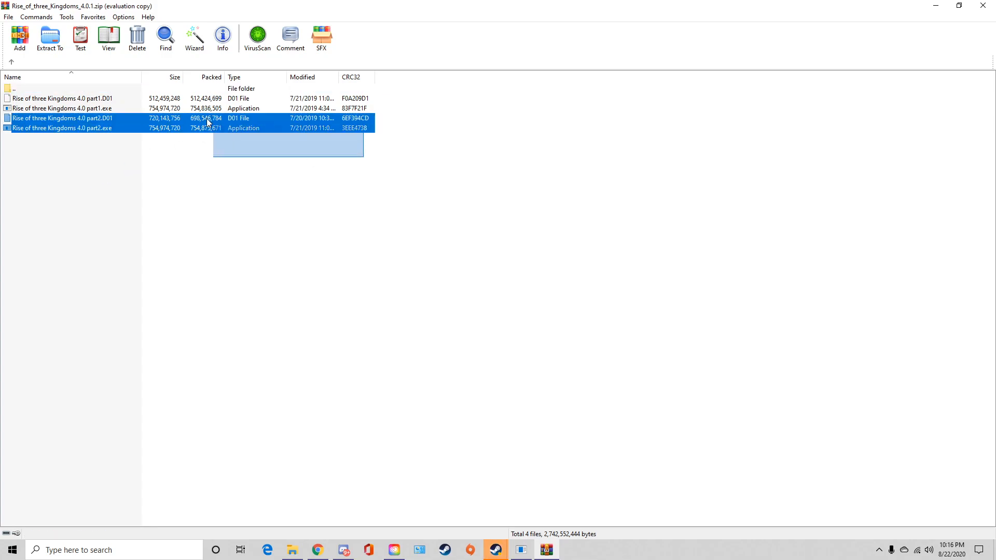
left_click(233, 172)
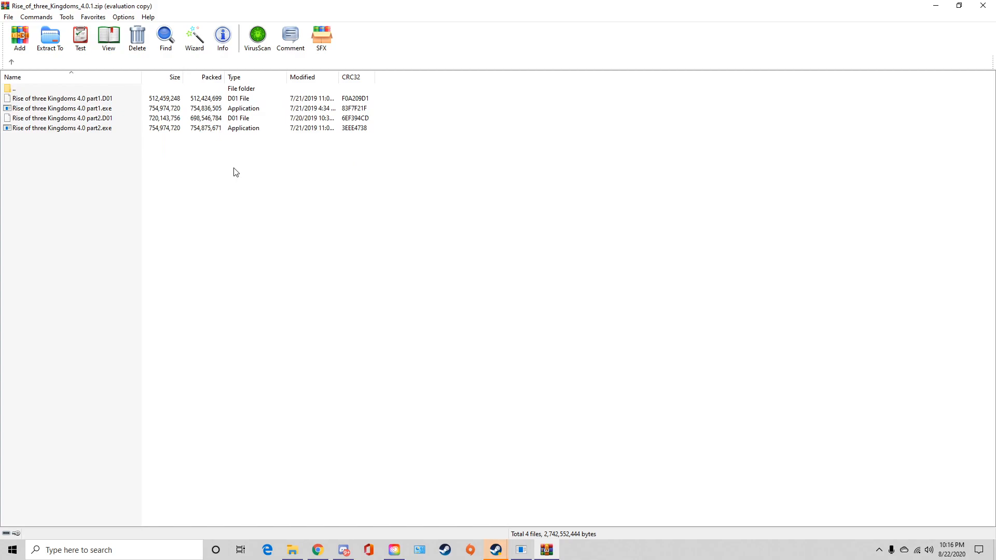
Extract the four Rise of three Kingdoms 4.0 parts into D:\Mods\RoTK.
left_click(62, 118)
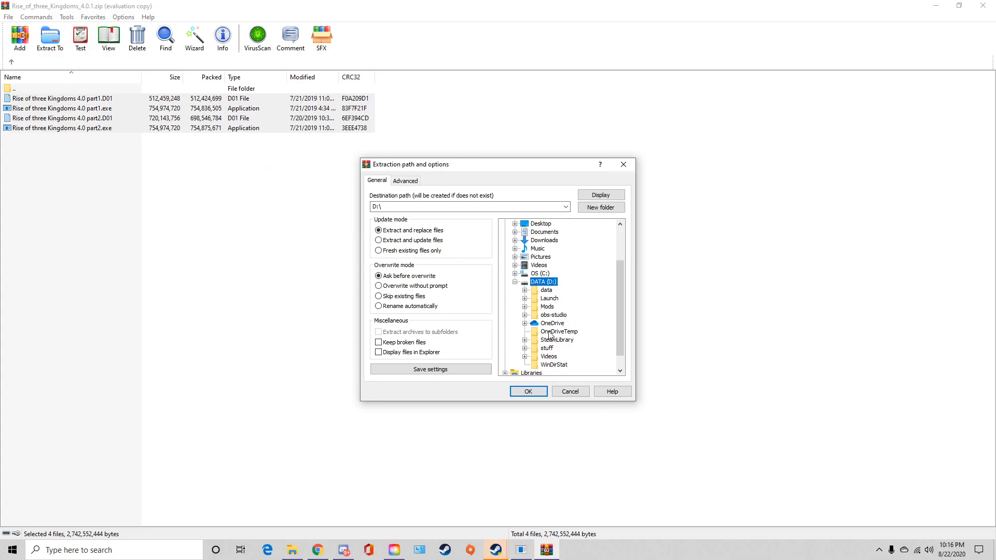
left_click(546, 298)
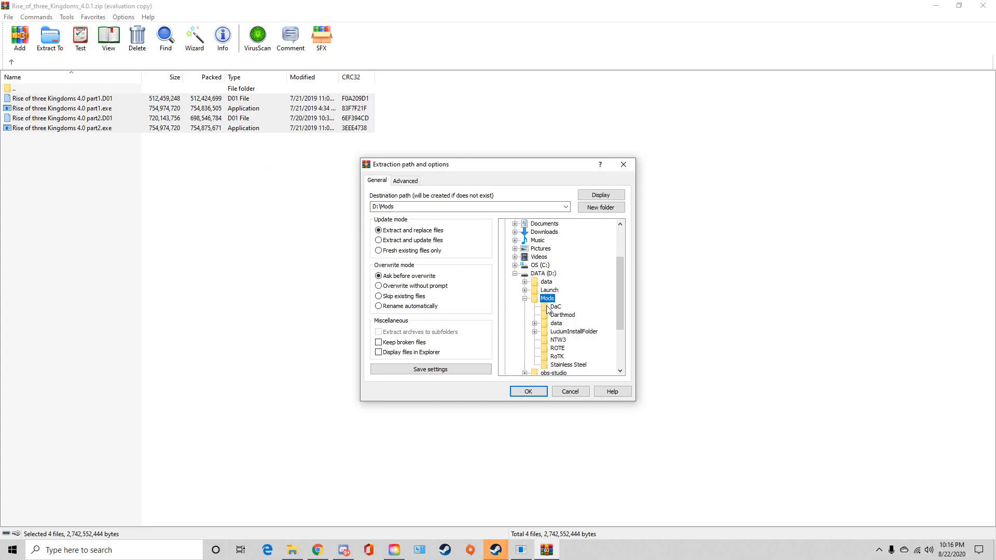
left_click(557, 356)
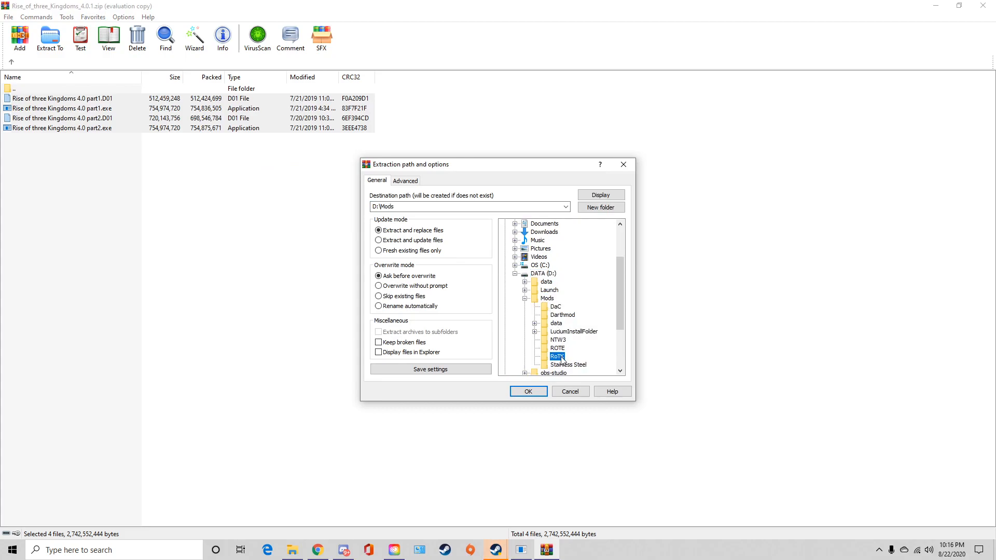
left_click(557, 347)
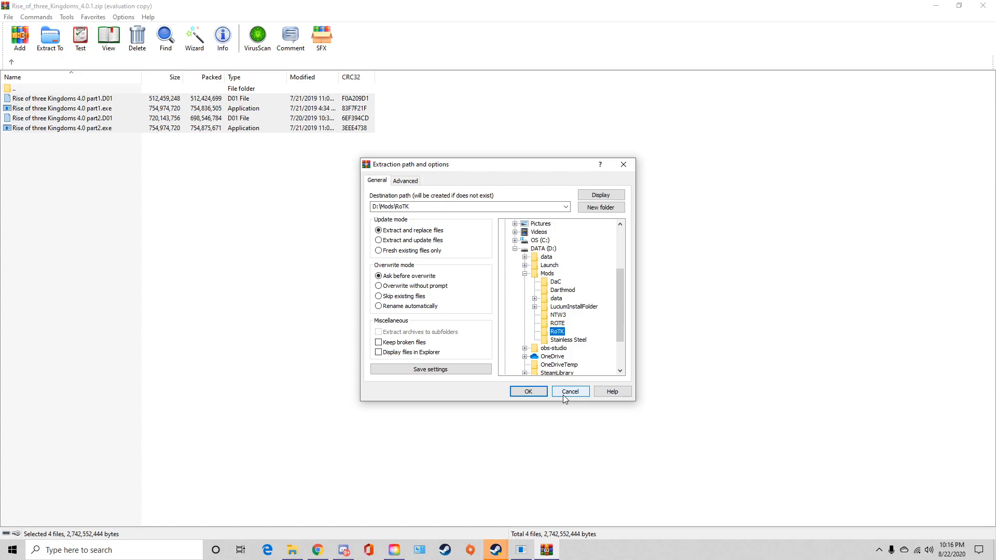
left_click(568, 391)
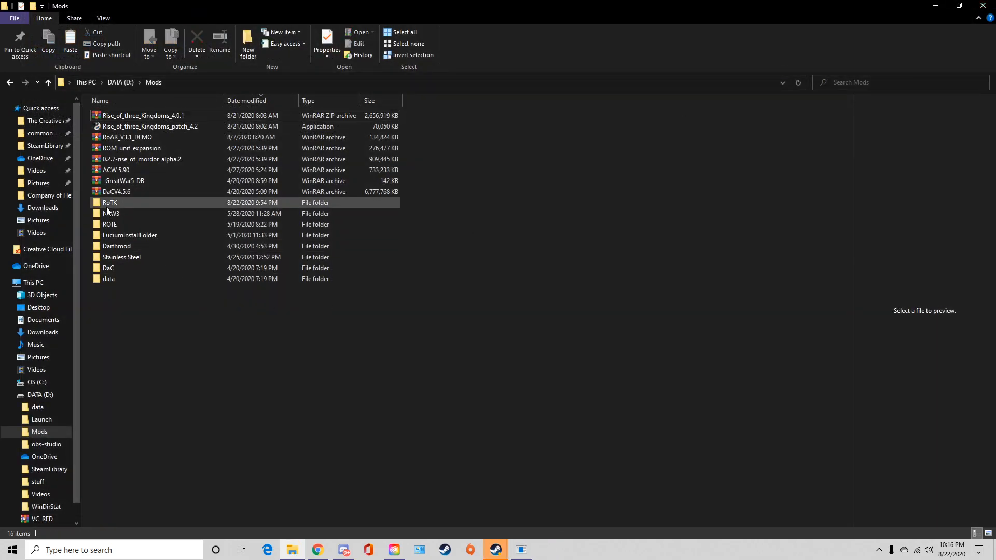
Open the RoTK folder in Mods to view the extracted part1 and part2 files.
double_click(109, 202)
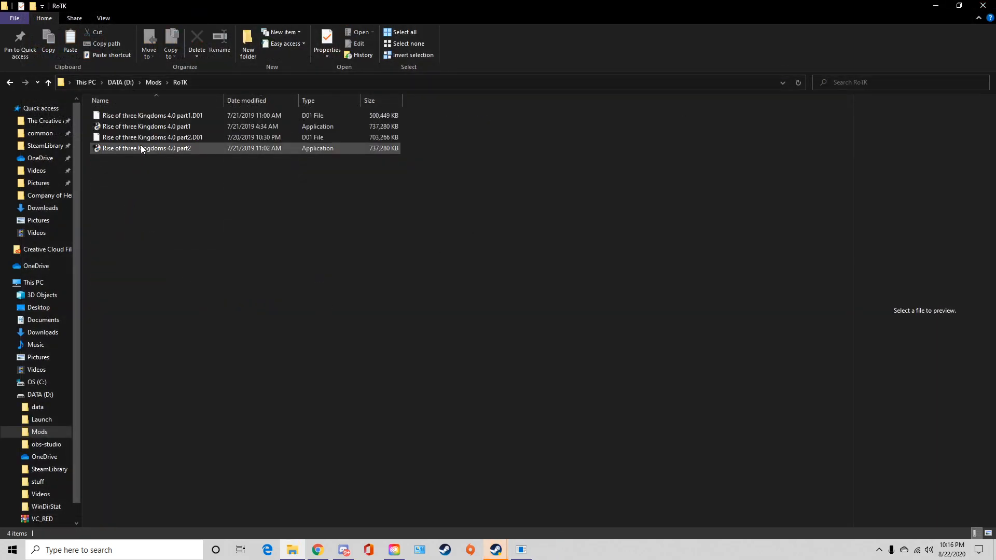
left_click(152, 137)
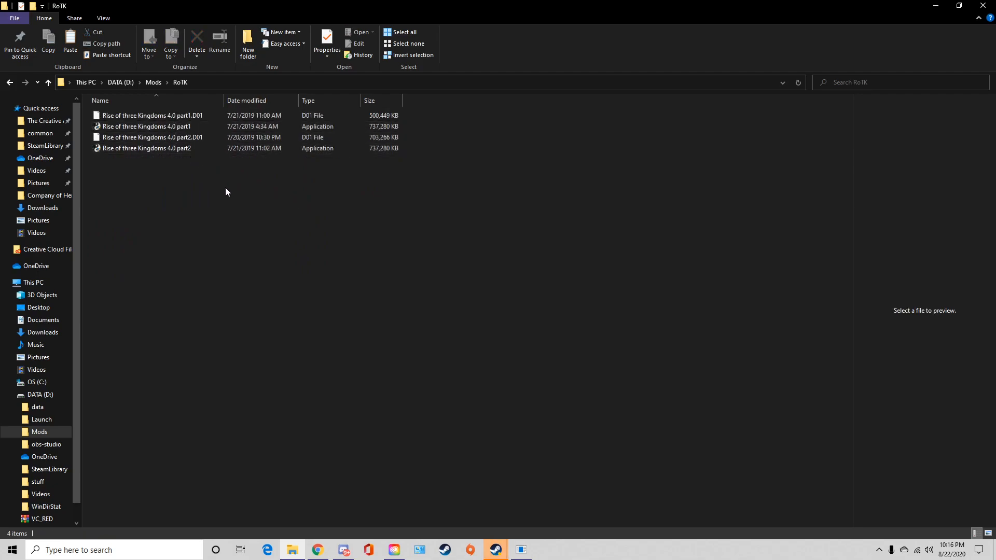
mouse_move(204, 184)
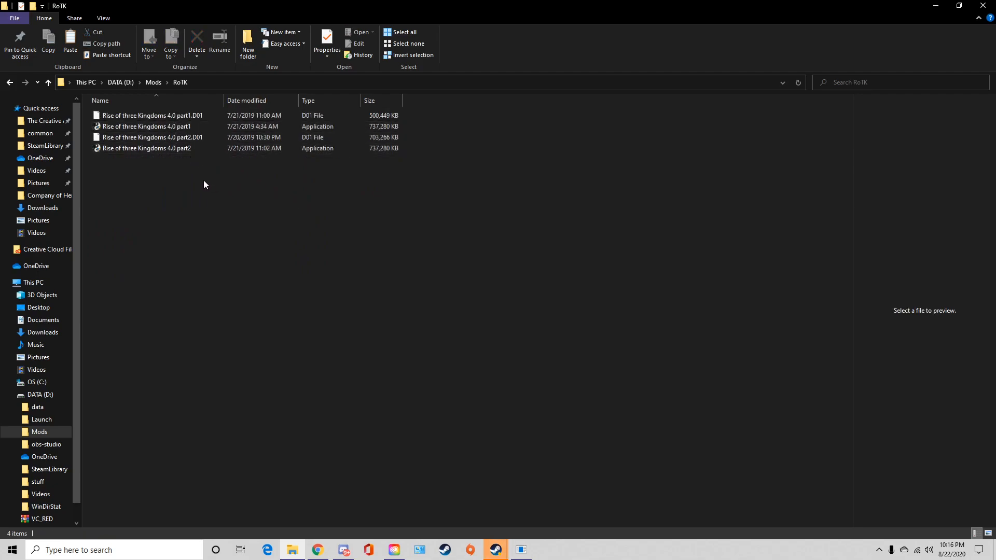
left_click(152, 137)
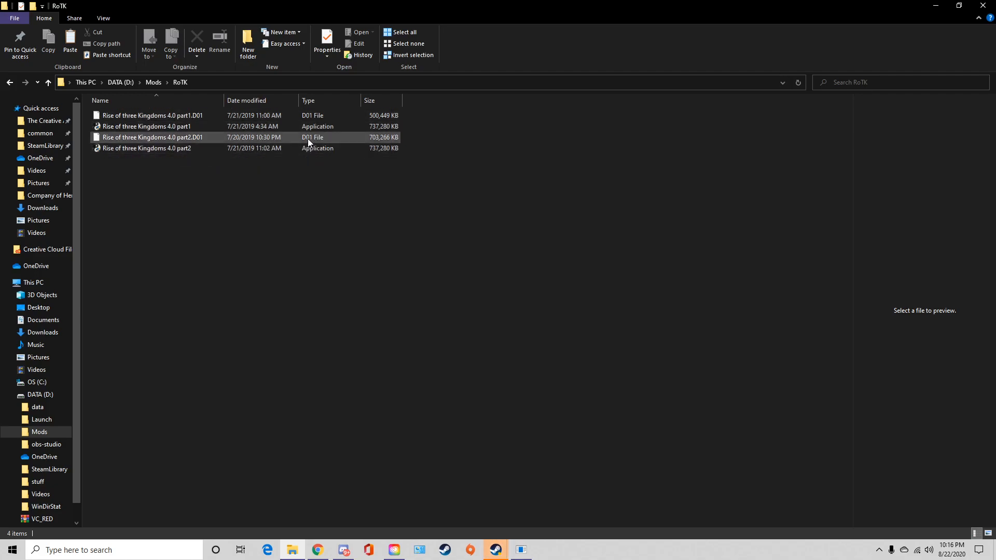
left_click(153, 115)
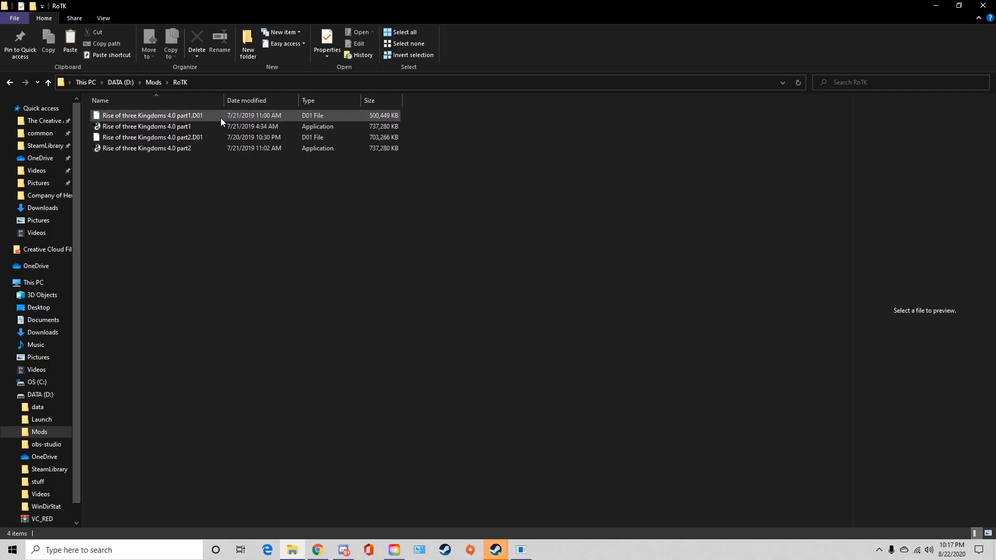
Run the 'Rise of three Kingdoms 4.0 part1' installer application.
left_click(146, 127)
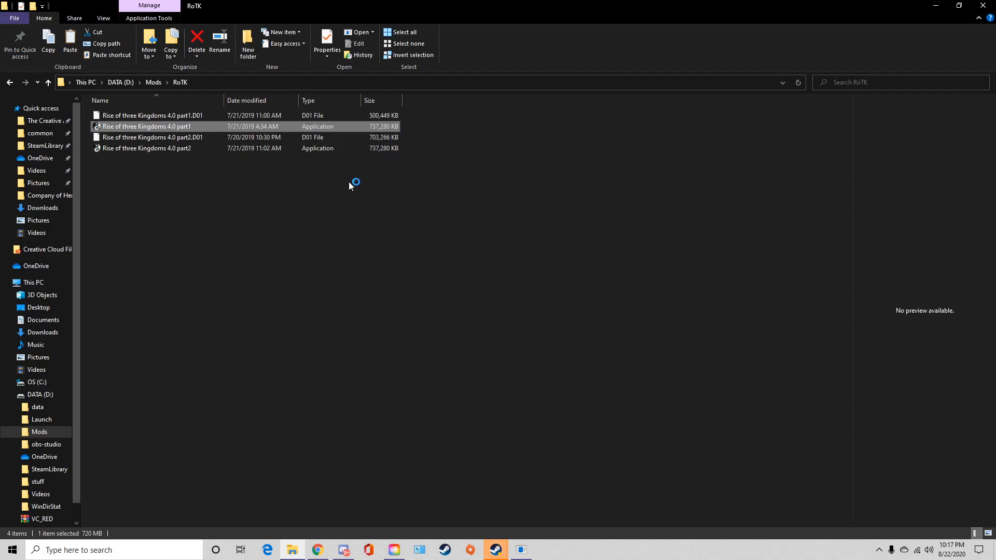
mouse_move(206, 129)
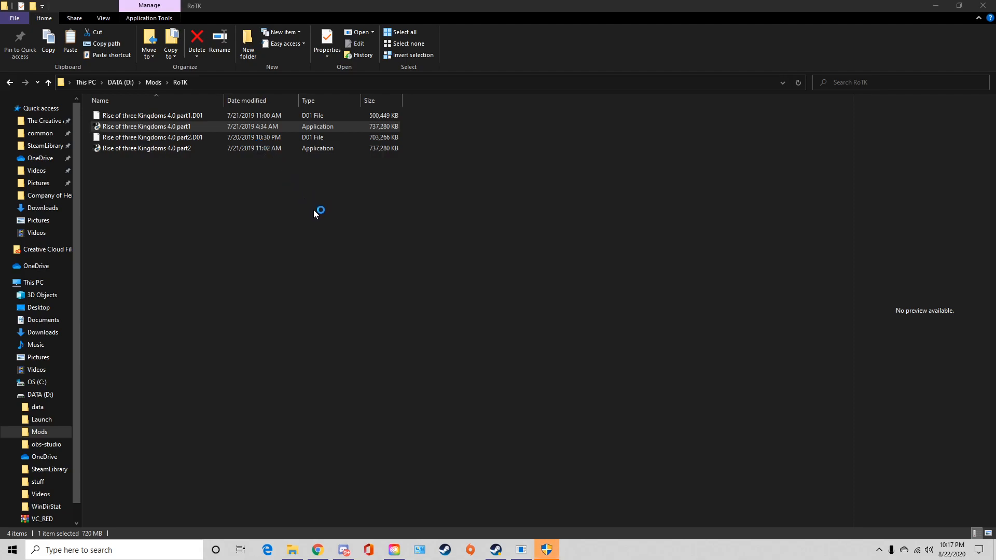
double_click(146, 127)
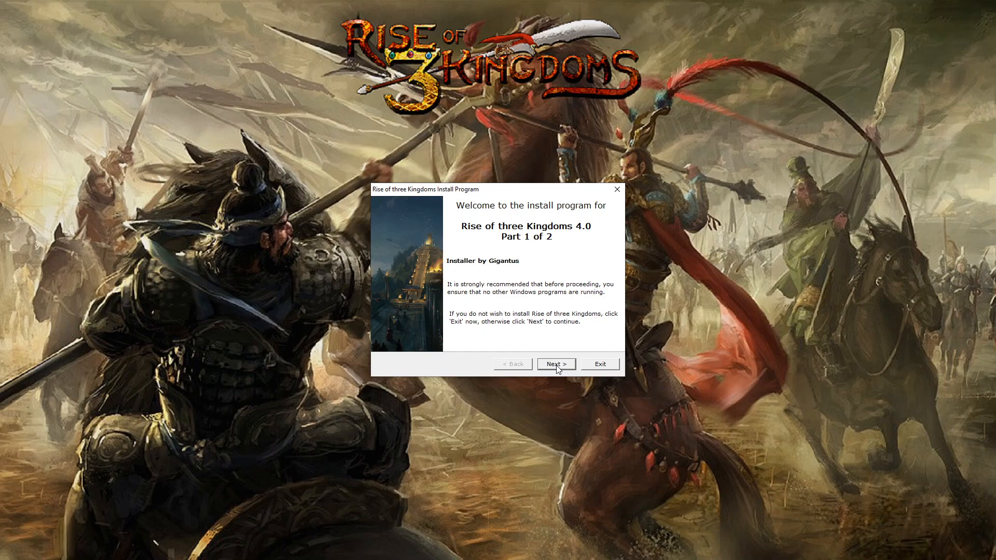
Pass the welcome and information pages, accept the licence, and keep the Steam Medieval II path.
left_click(555, 364)
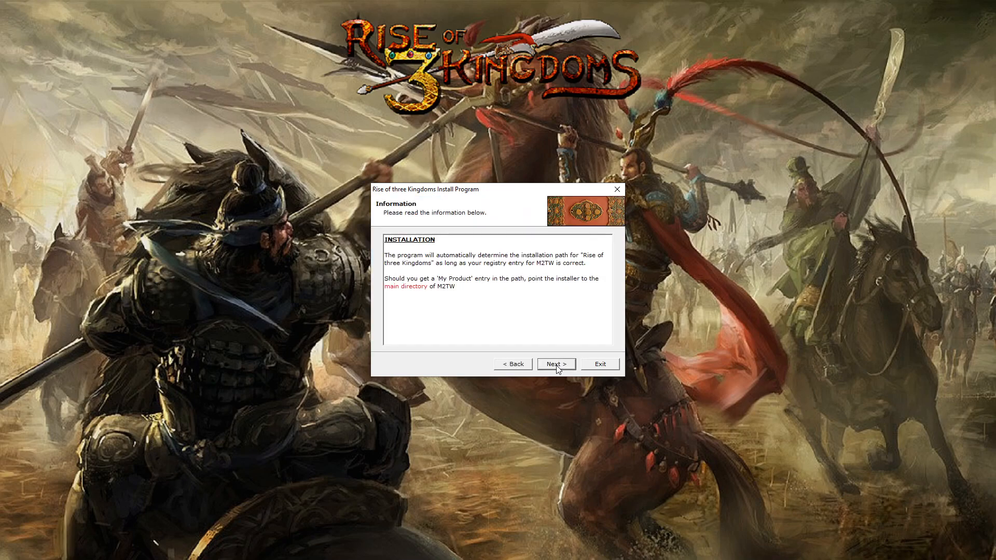
left_click(554, 364)
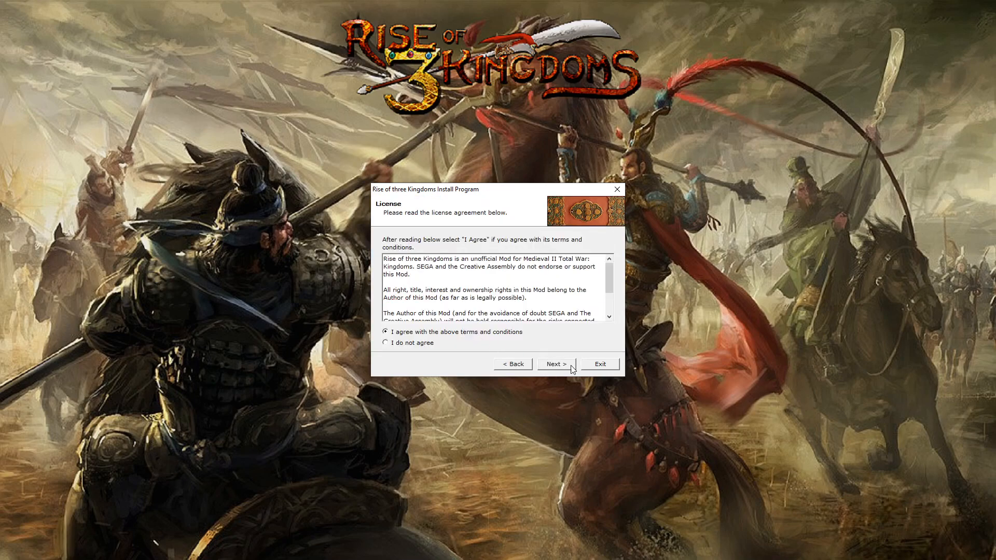
left_click(555, 364)
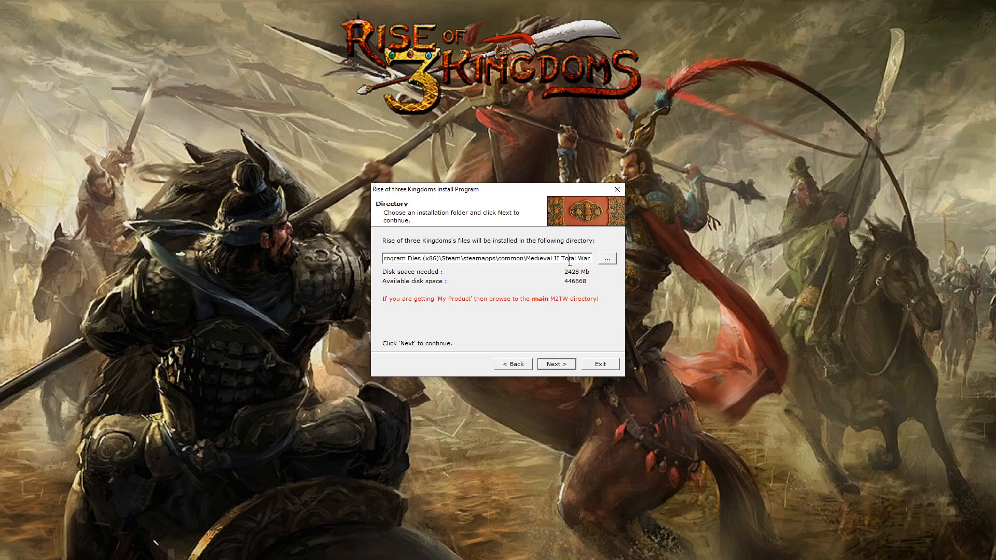
left_click(605, 258)
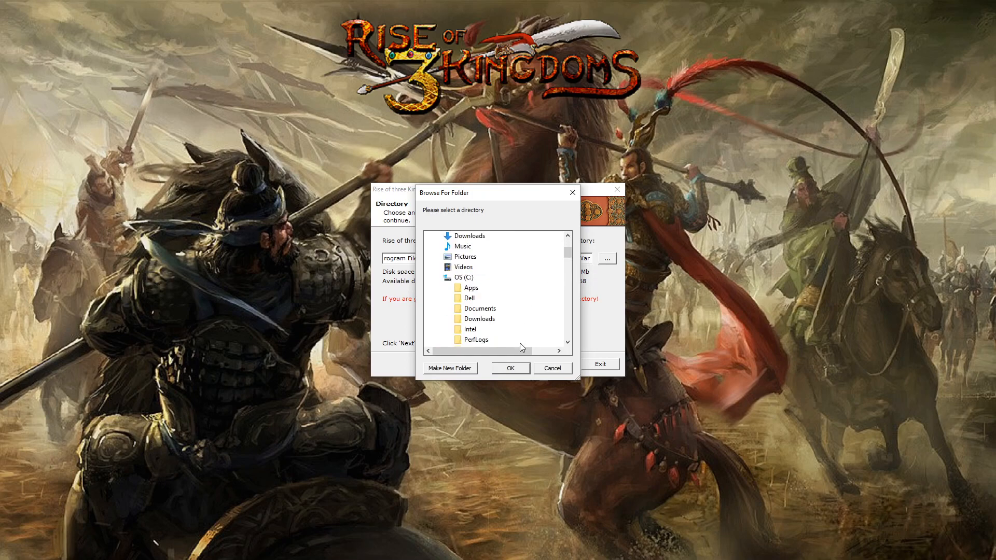
left_click(510, 368)
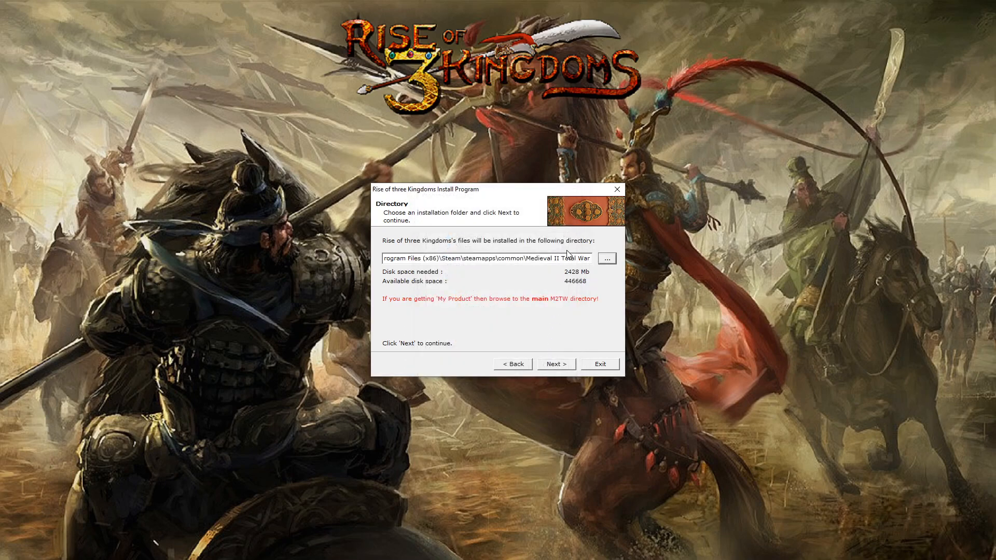
double_click(489, 258)
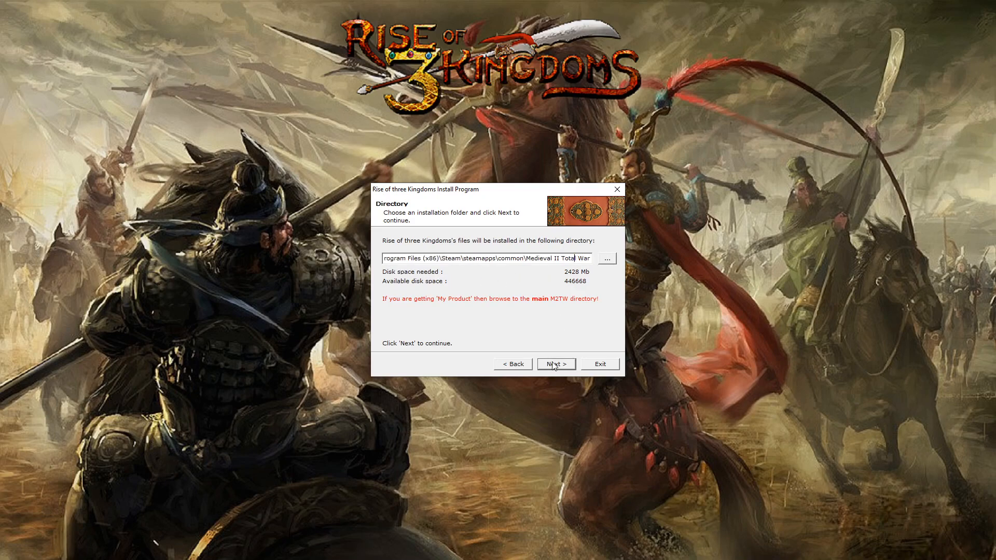
Exit the installer at the confirmation step, confirming the quit and acknowledging the warning.
left_click(555, 364)
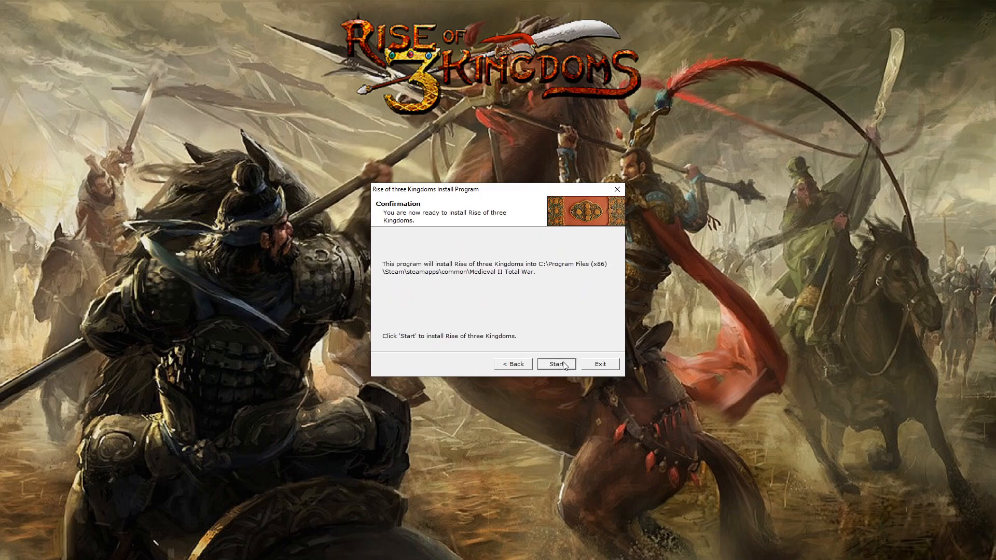
mouse_move(561, 371)
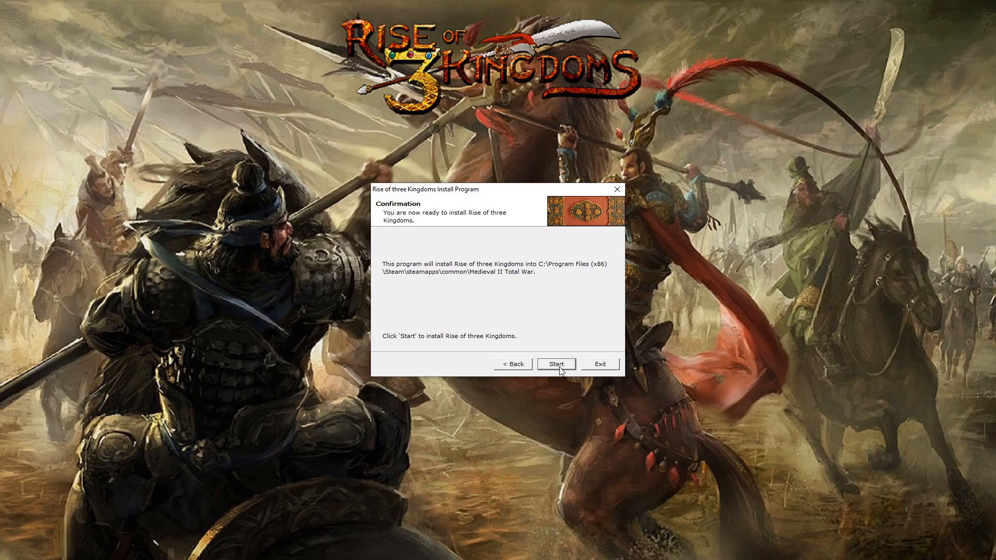
mouse_move(585, 367)
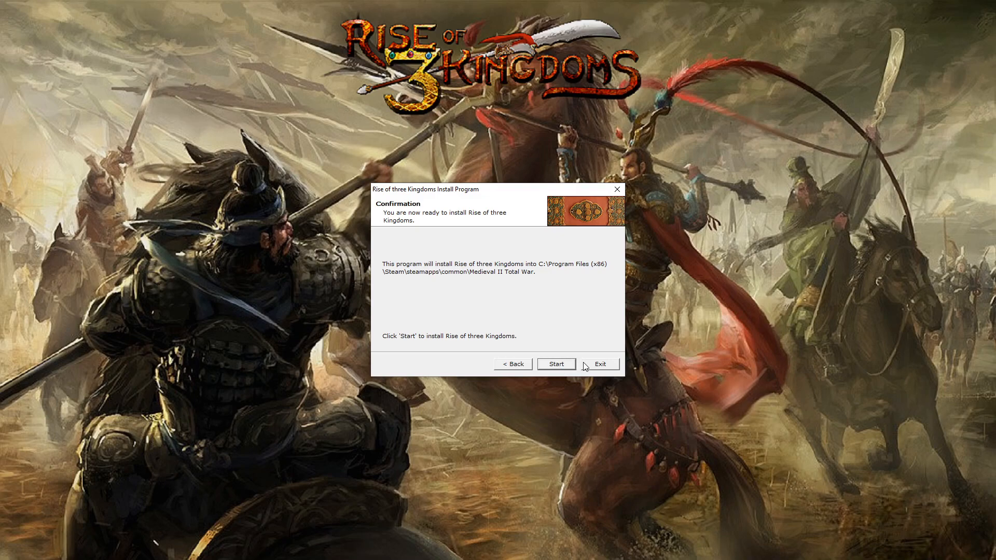
left_click(598, 364)
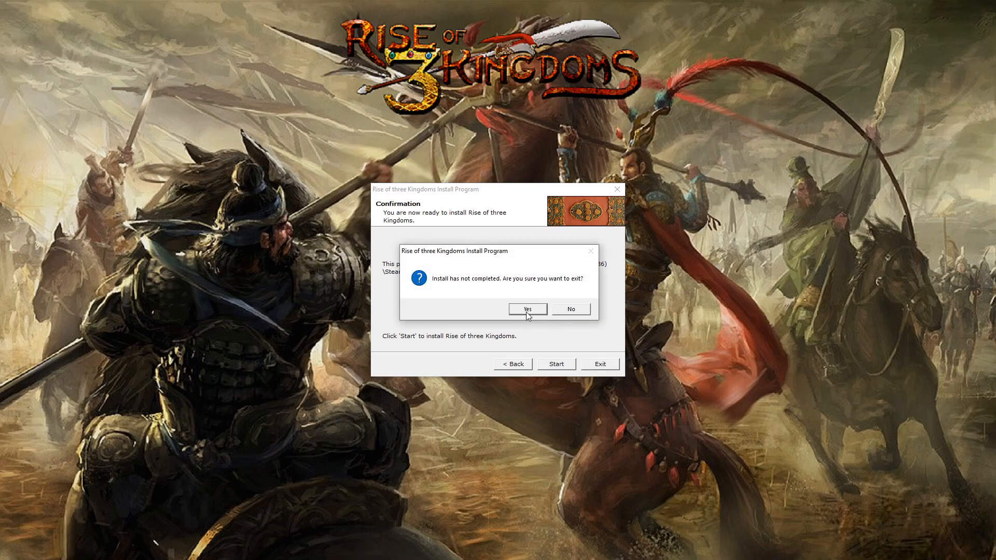
left_click(526, 309)
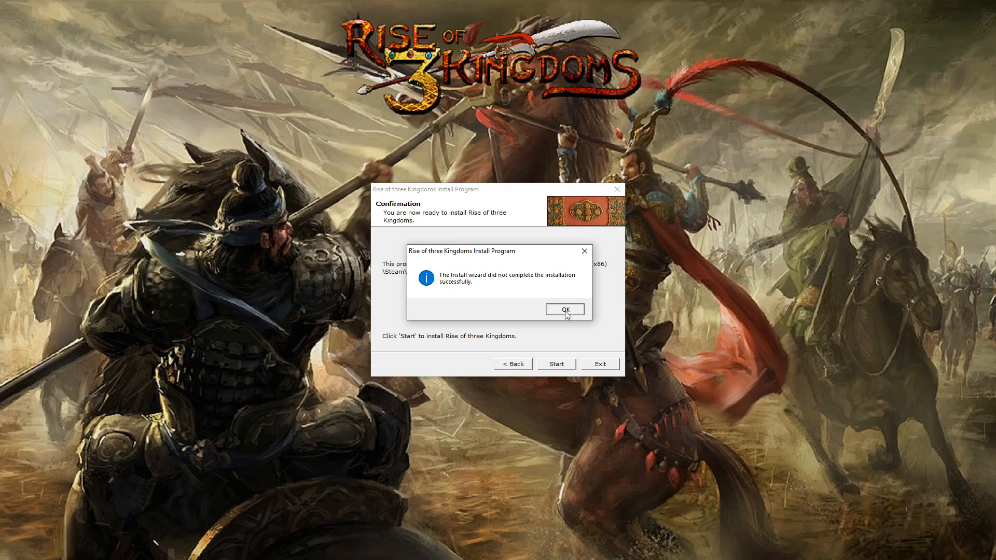
left_click(564, 309)
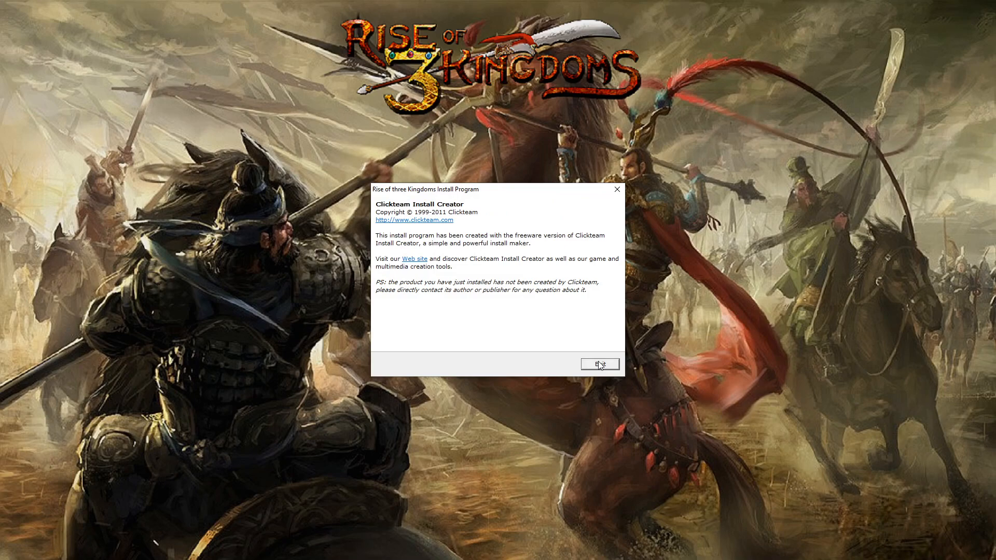
left_click(598, 364)
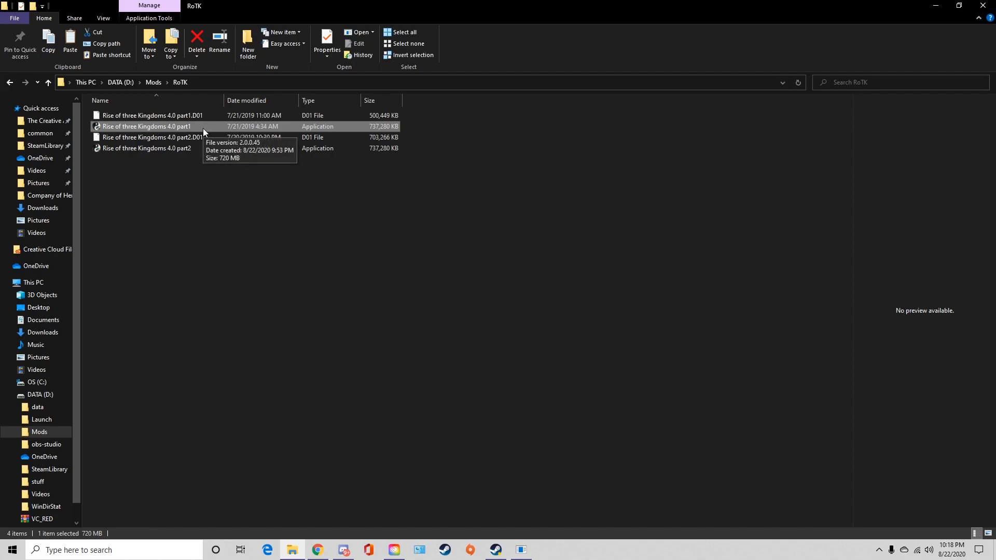
mouse_move(326, 232)
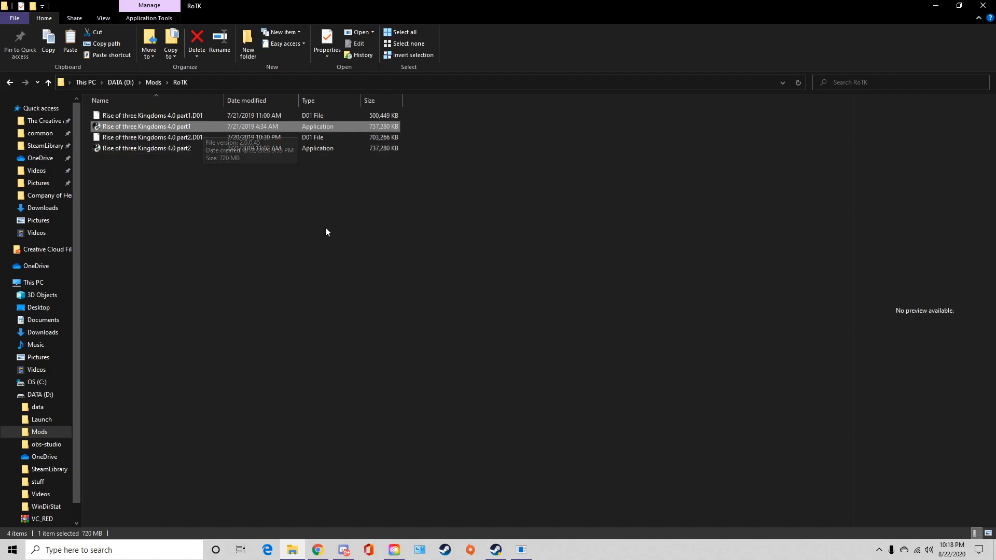
mouse_move(328, 221)
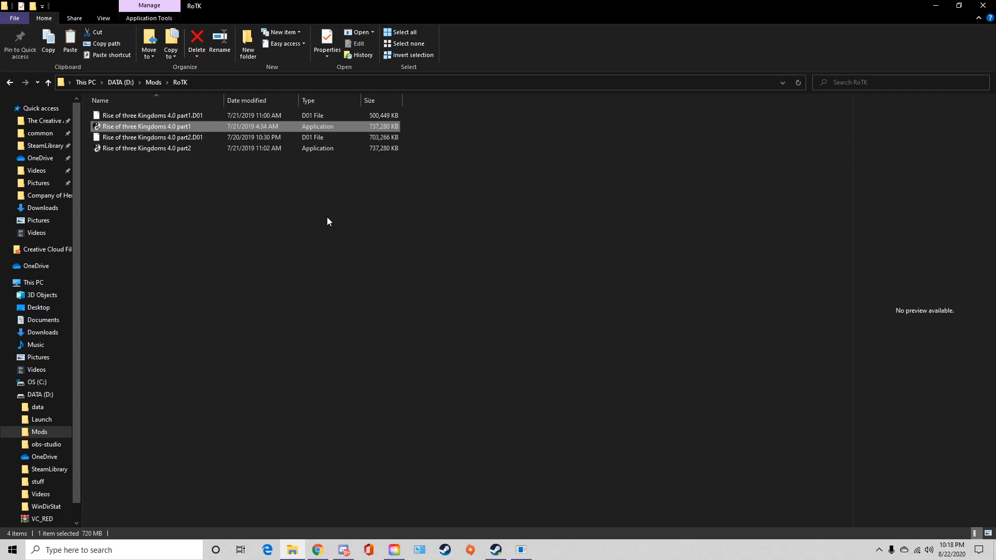
mouse_move(342, 209)
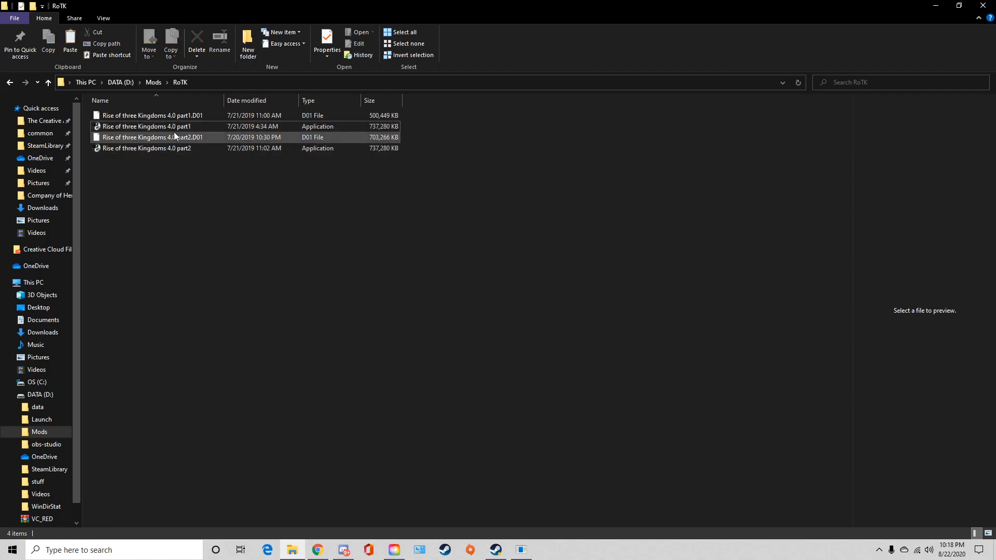
left_click(146, 148)
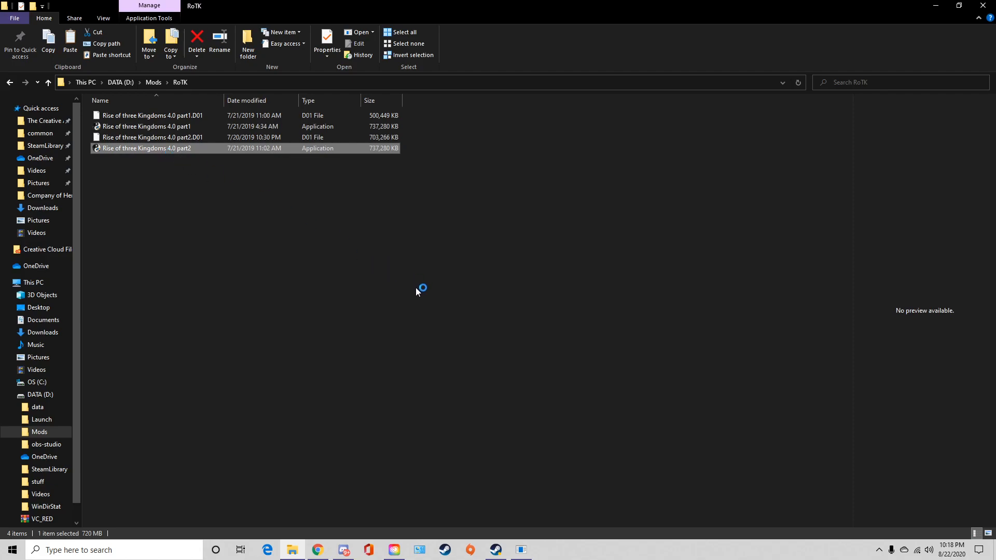
mouse_move(292, 190)
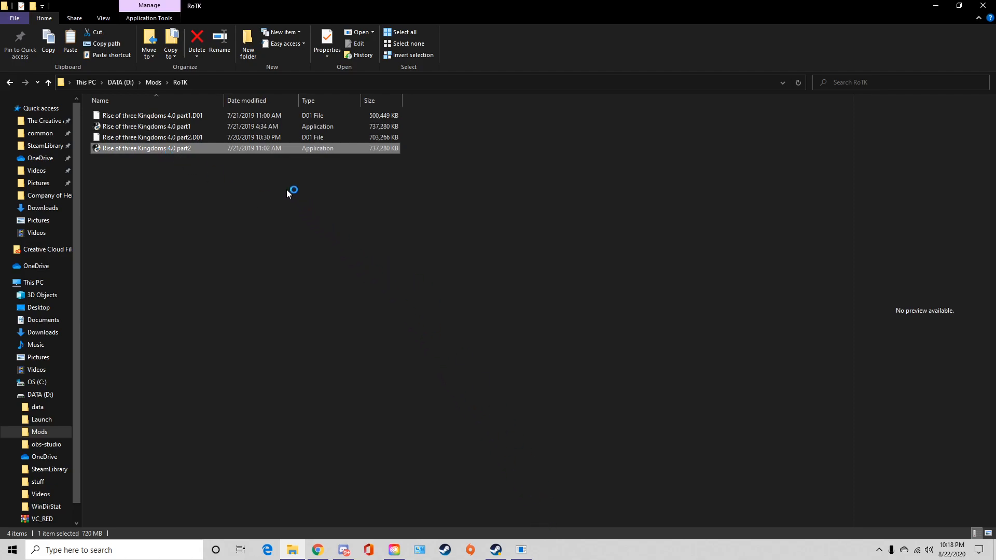
double_click(147, 148)
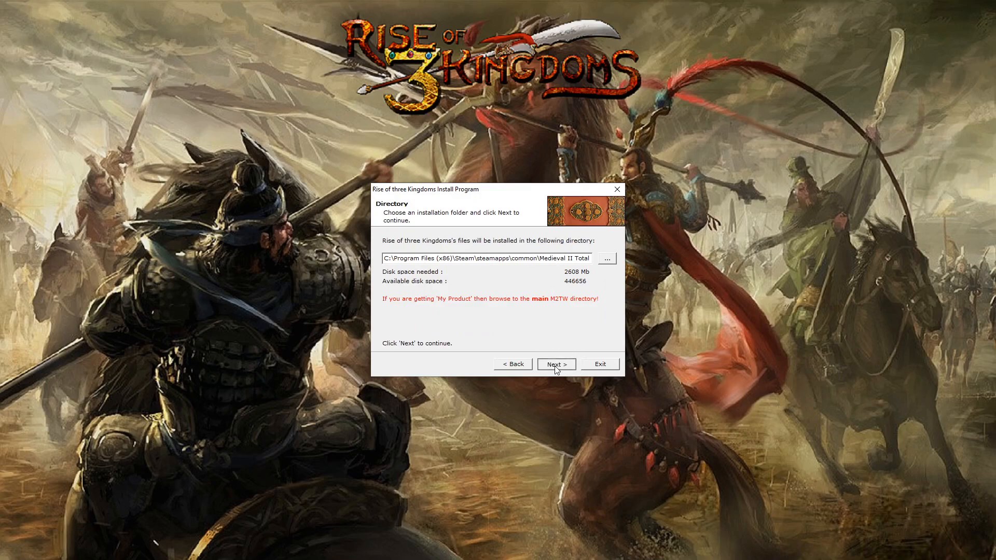
left_click(555, 364)
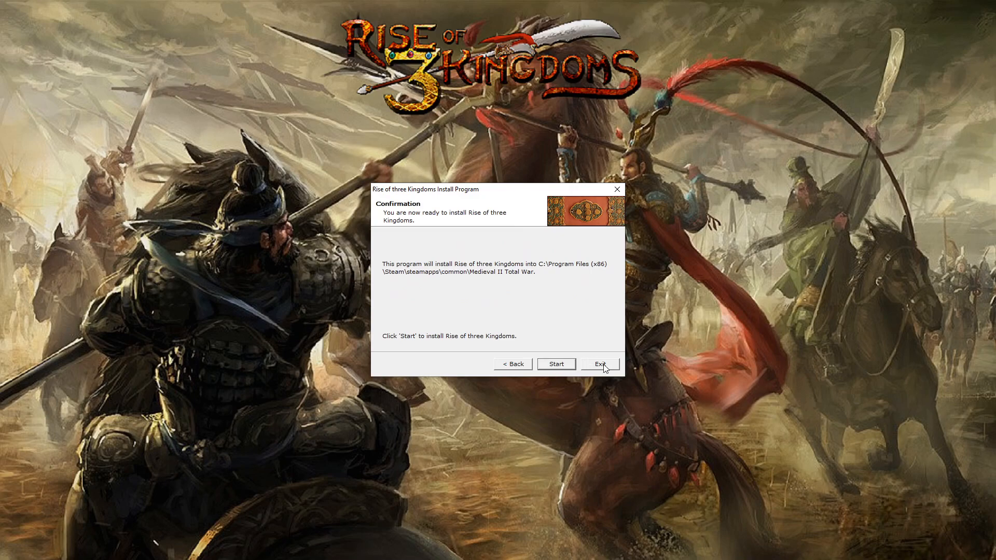
left_click(599, 364)
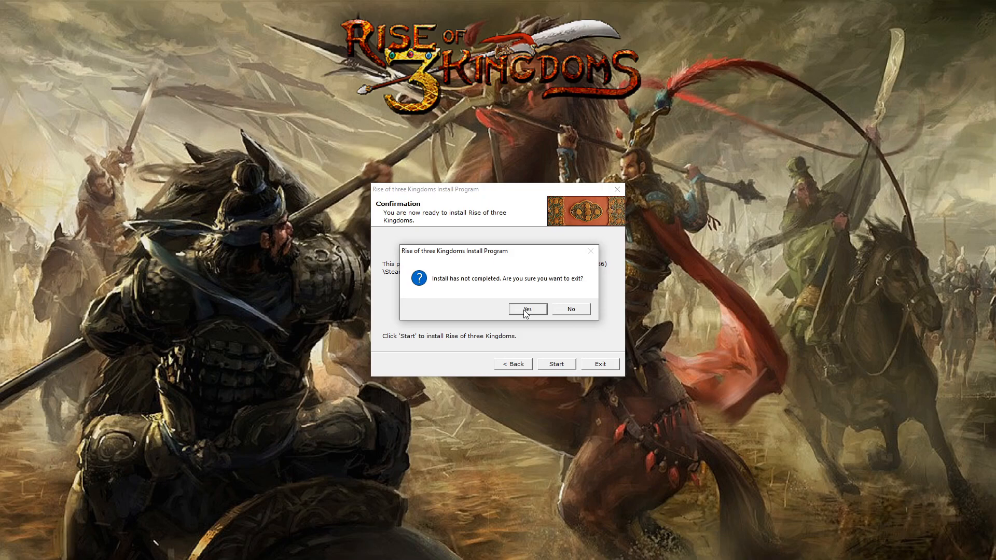
left_click(526, 309)
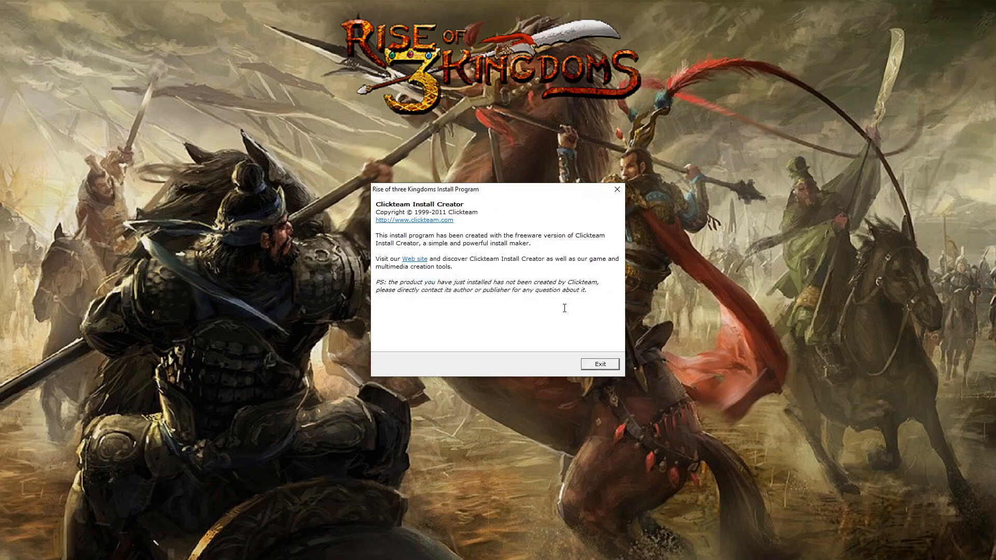
left_click(598, 364)
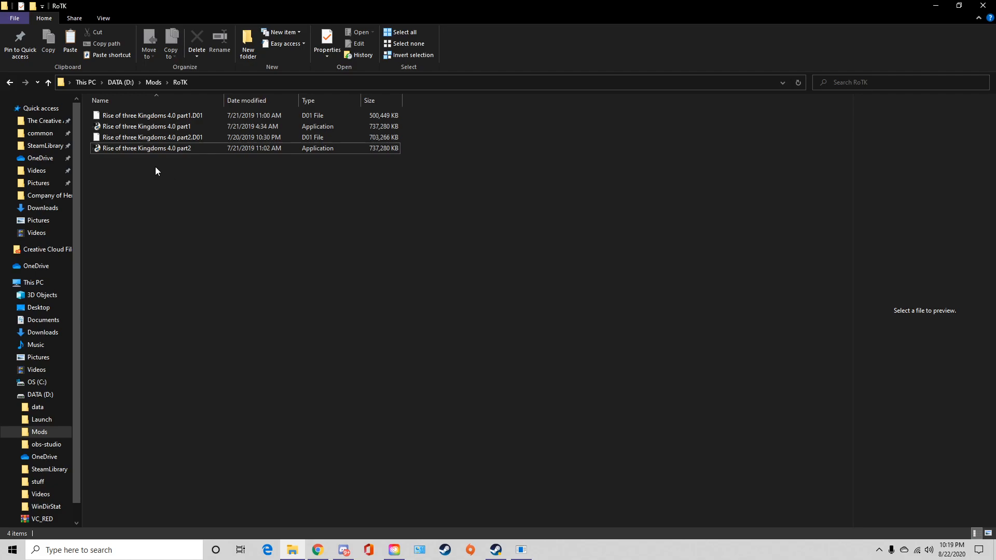
Return to the D: Mods folder and select Rise_of_three_Kingdoms_patch_4.2.
left_click(39, 431)
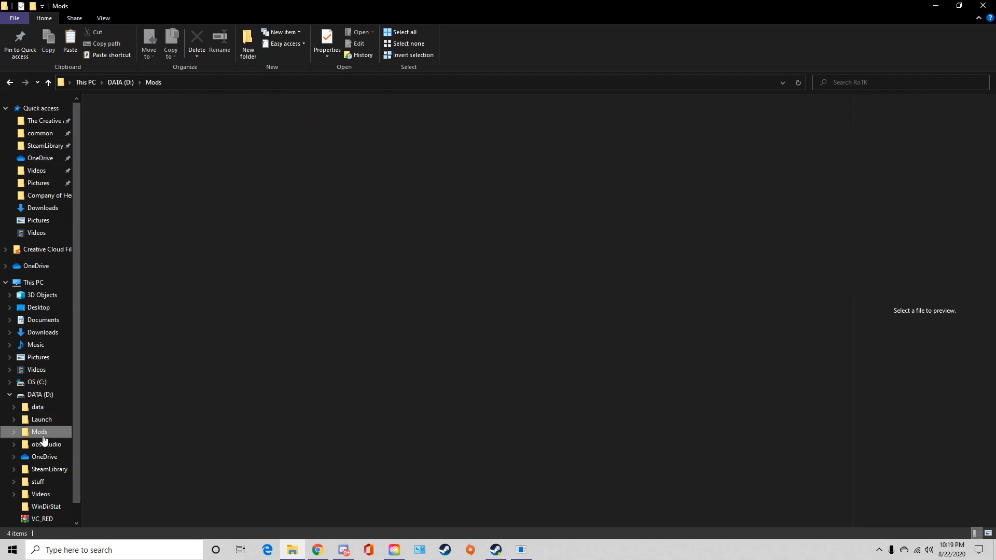
left_click(38, 432)
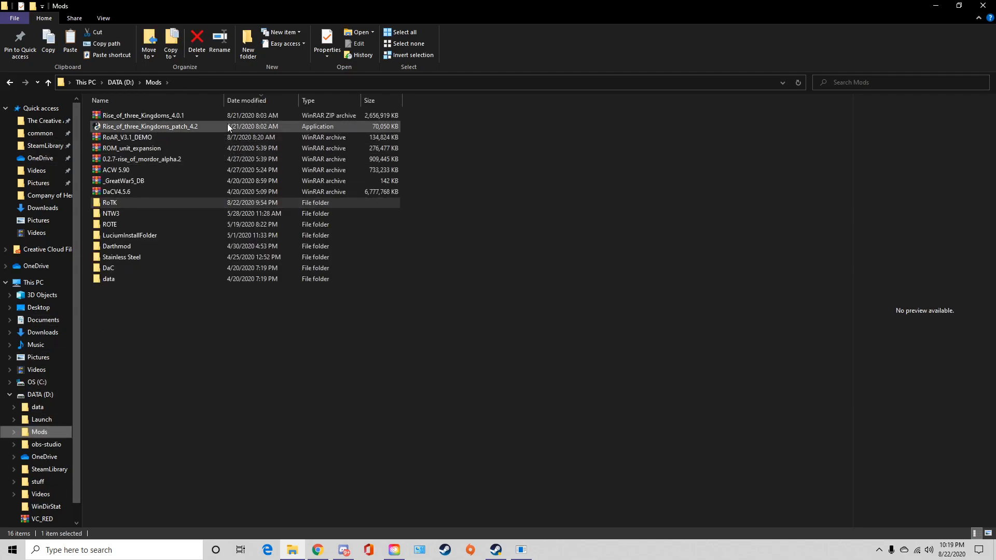
left_click(150, 125)
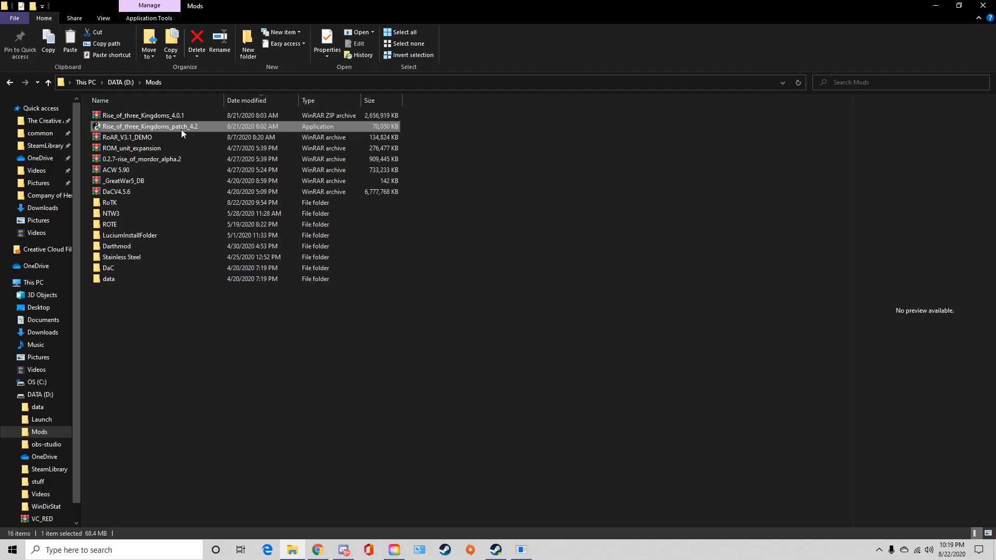
Run the patch 4.2 installer to its confirmation page and dismiss the result message.
double_click(150, 126)
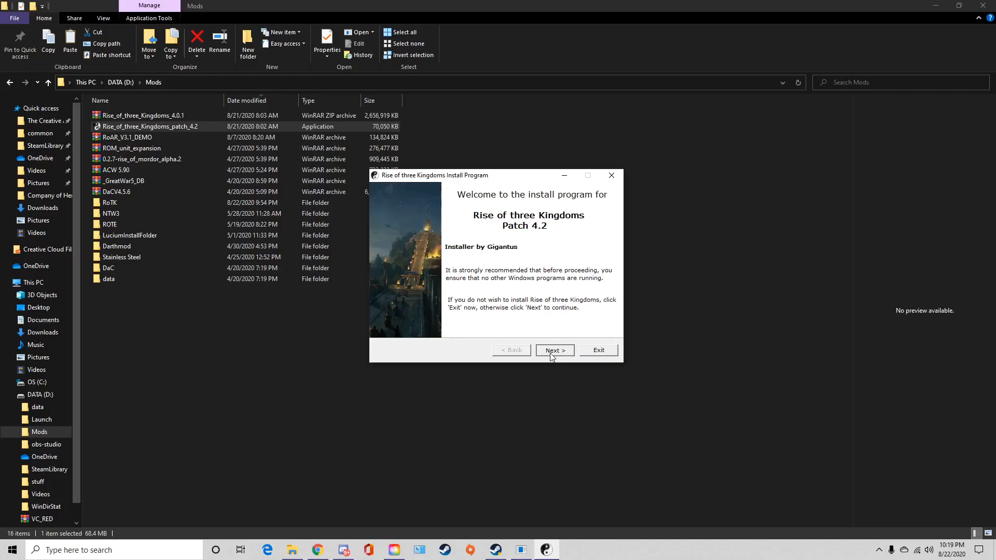
left_click(553, 350)
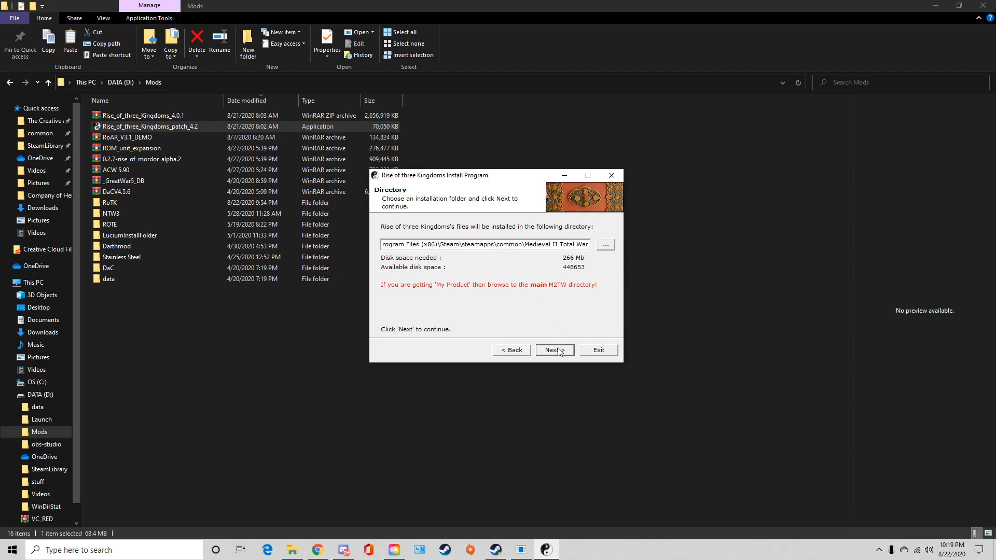
left_click(553, 350)
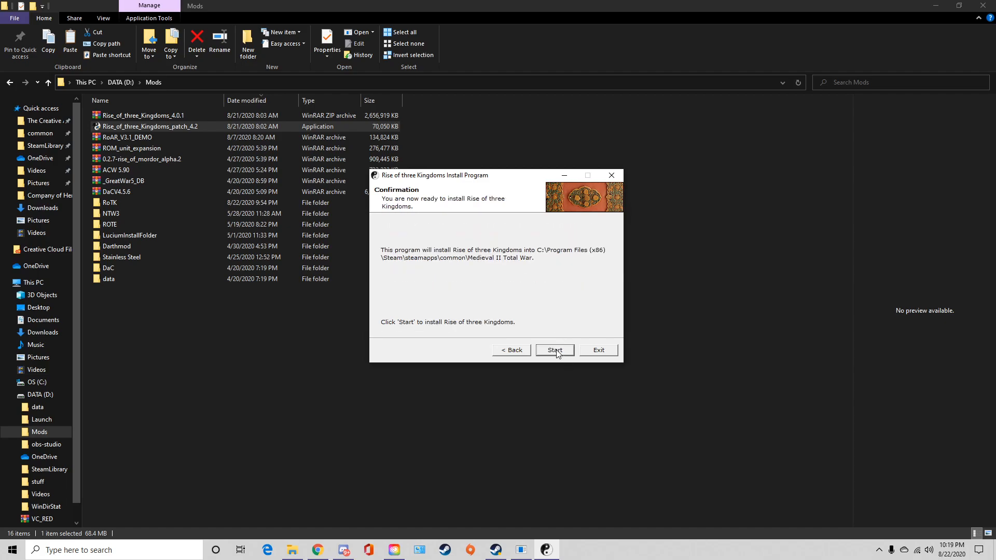
mouse_move(597, 353)
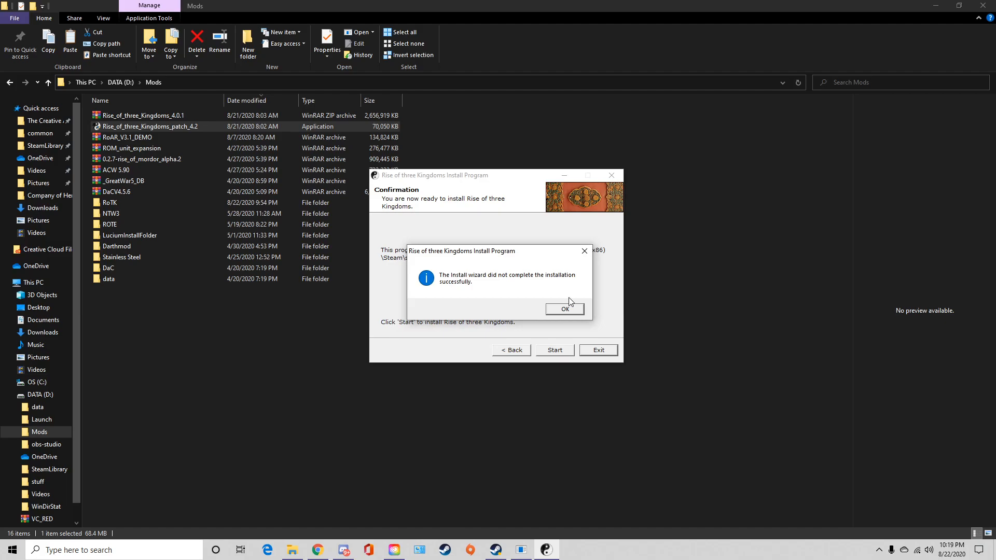
left_click(563, 309)
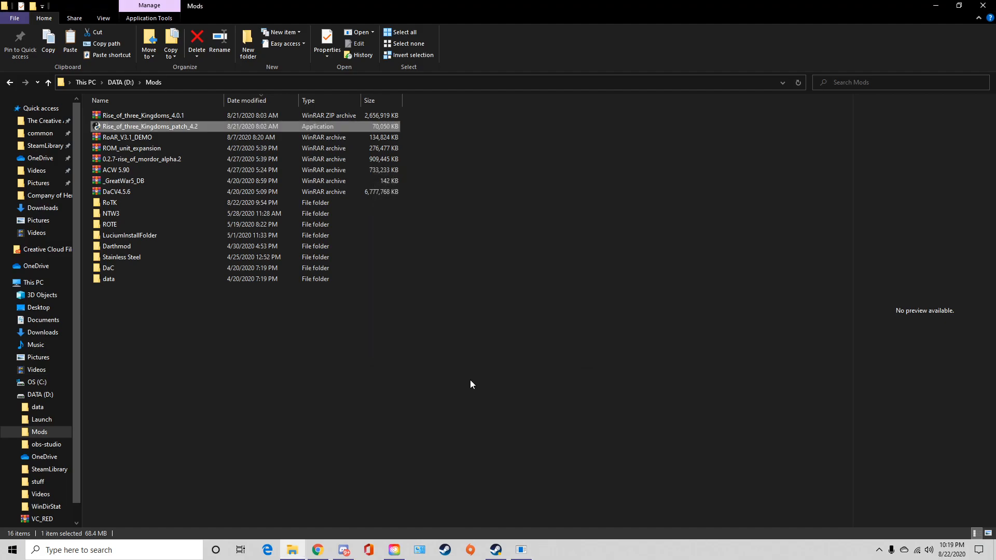
left_click(109, 203)
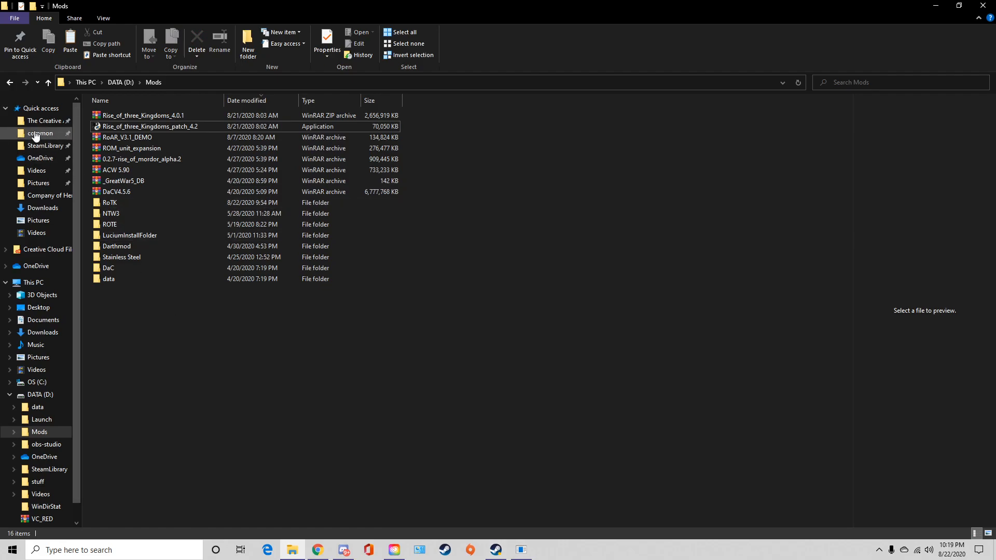
Go from Quick access into the Steam common folder and open Medieval II Total War.
left_click(40, 133)
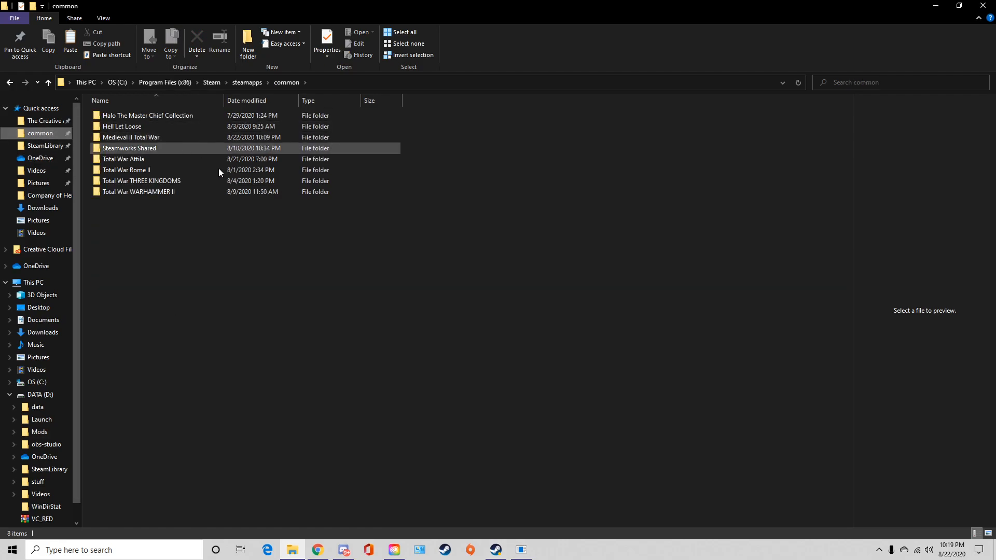
left_click(454, 399)
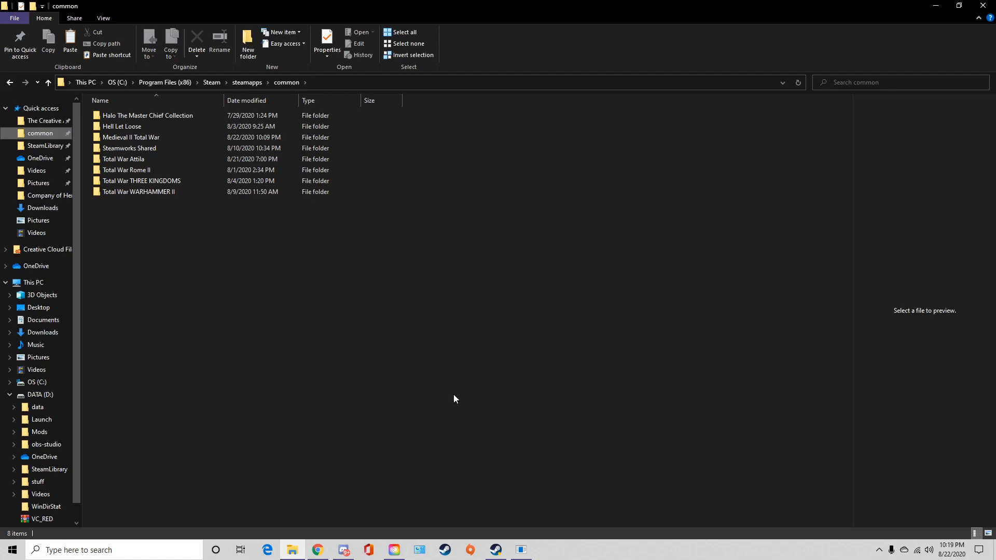
mouse_move(377, 400)
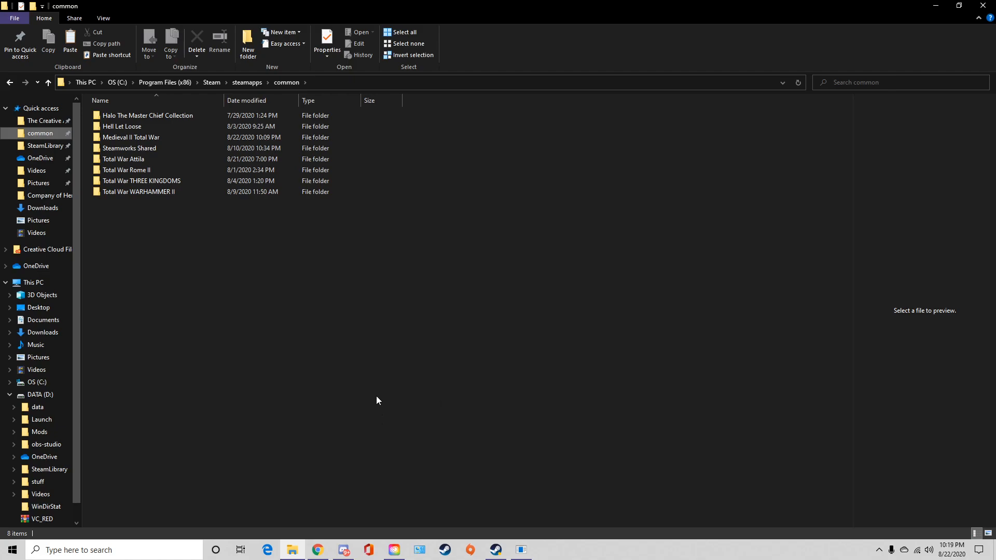
mouse_move(122, 125)
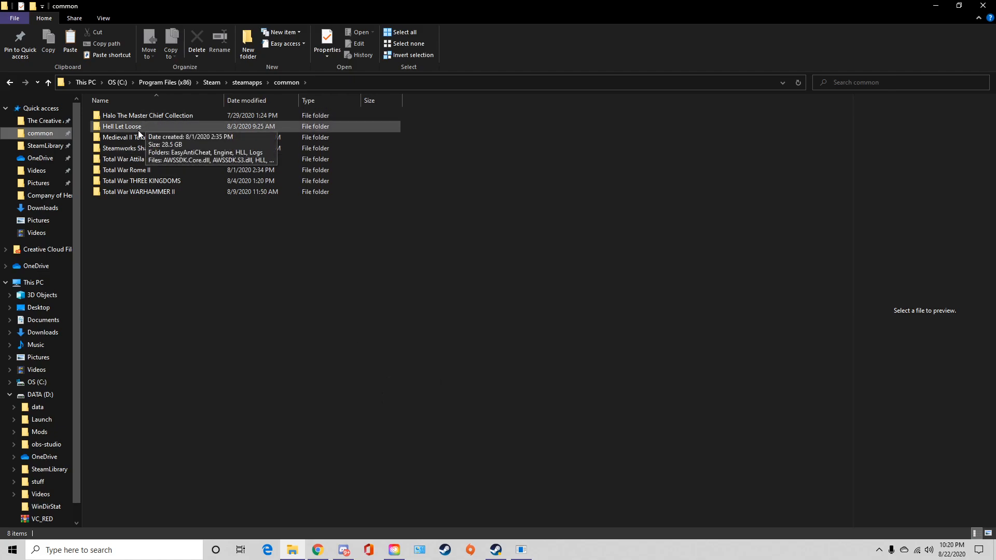
mouse_move(129, 147)
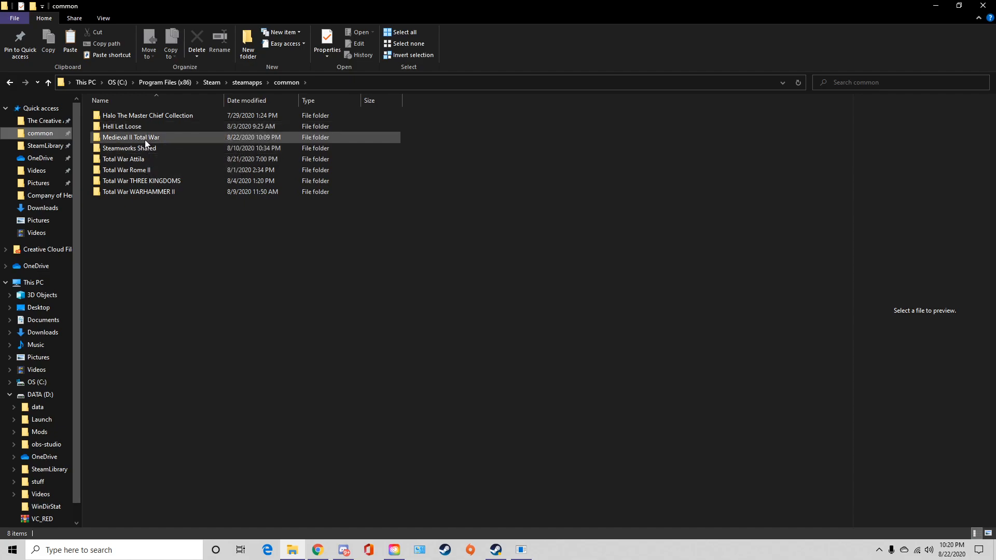
mouse_move(145, 141)
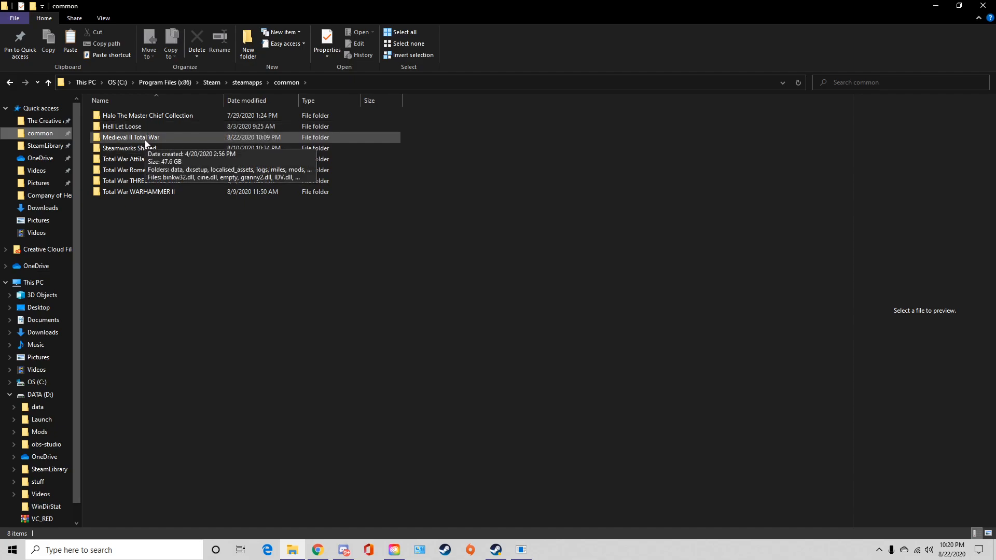
double_click(130, 137)
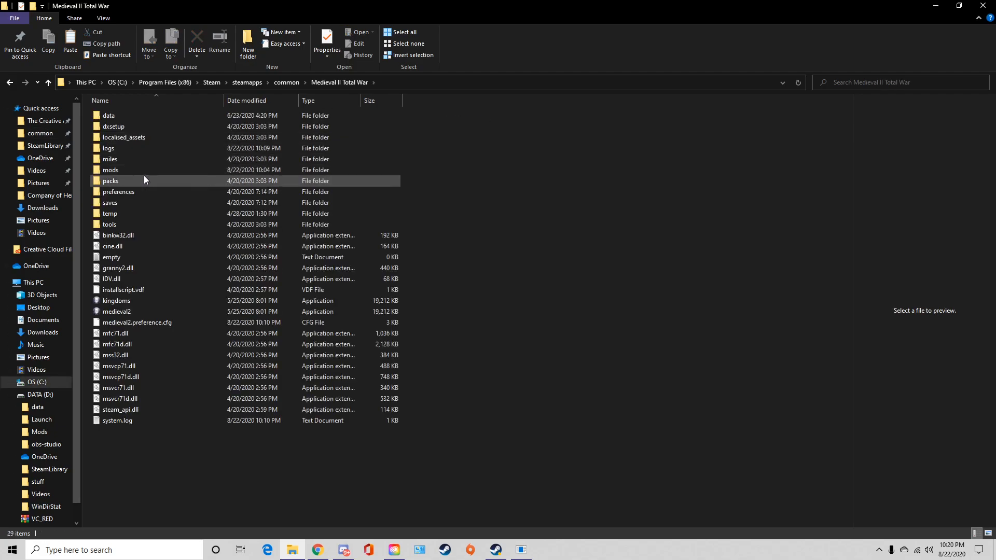
Open the game's mods folder and then the rotk mod folder to launch Rise of Three Kingdoms.
left_click(110, 169)
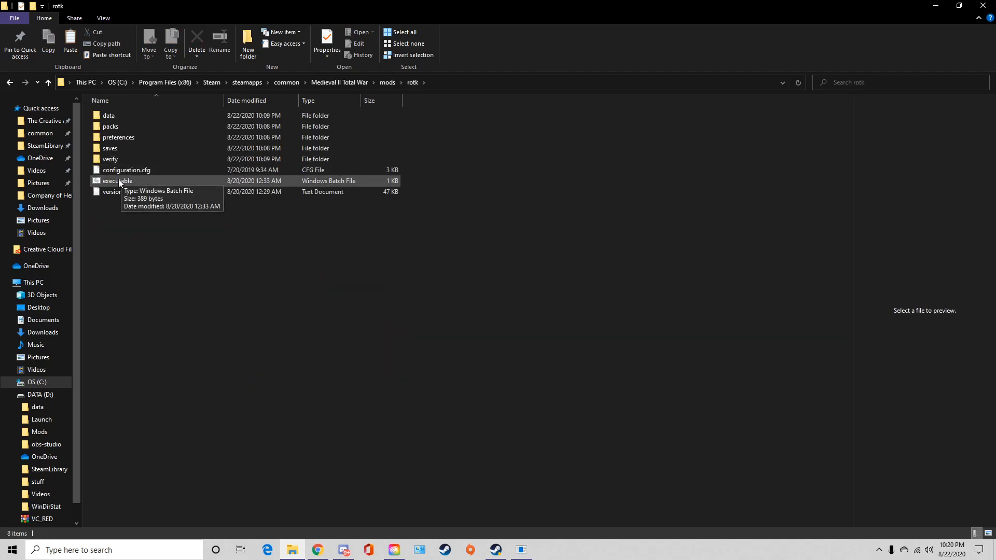
left_click(387, 83)
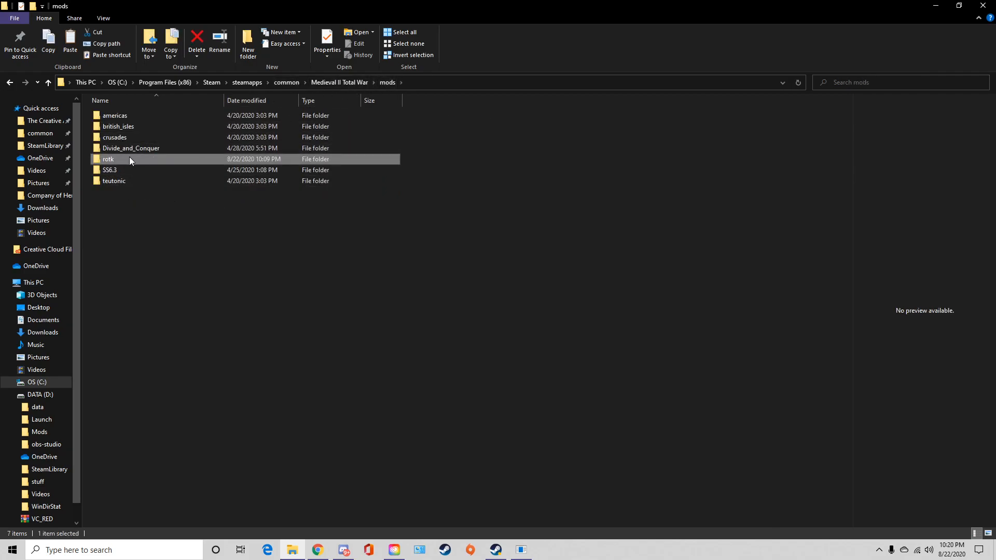
double_click(108, 159)
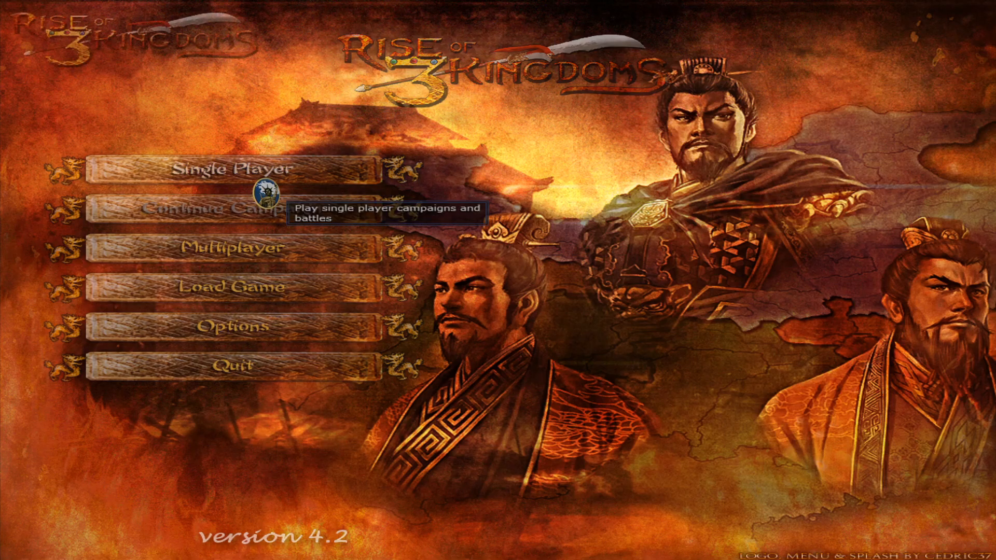
Enter Single Player, preview the Grand Campaign faction map, and return.
left_click(230, 169)
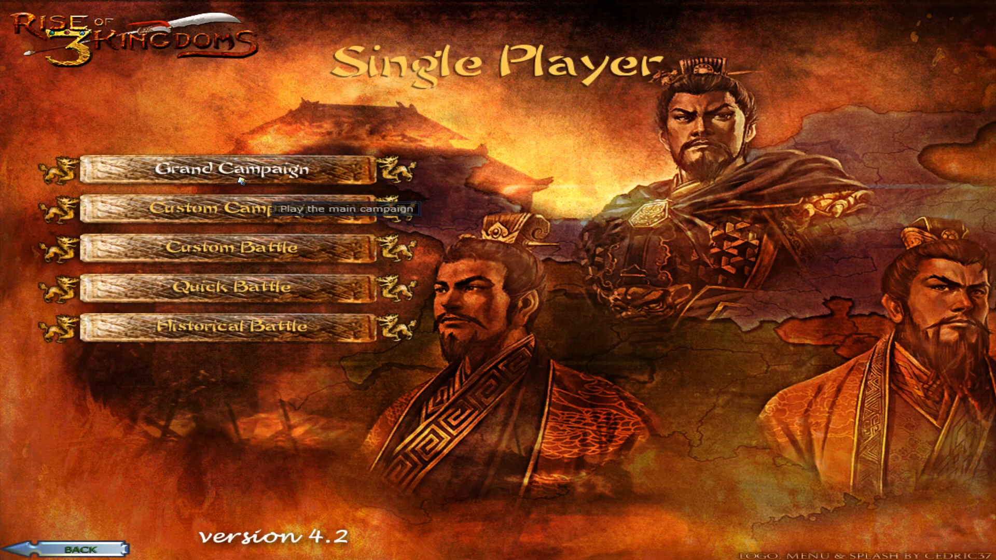
left_click(229, 169)
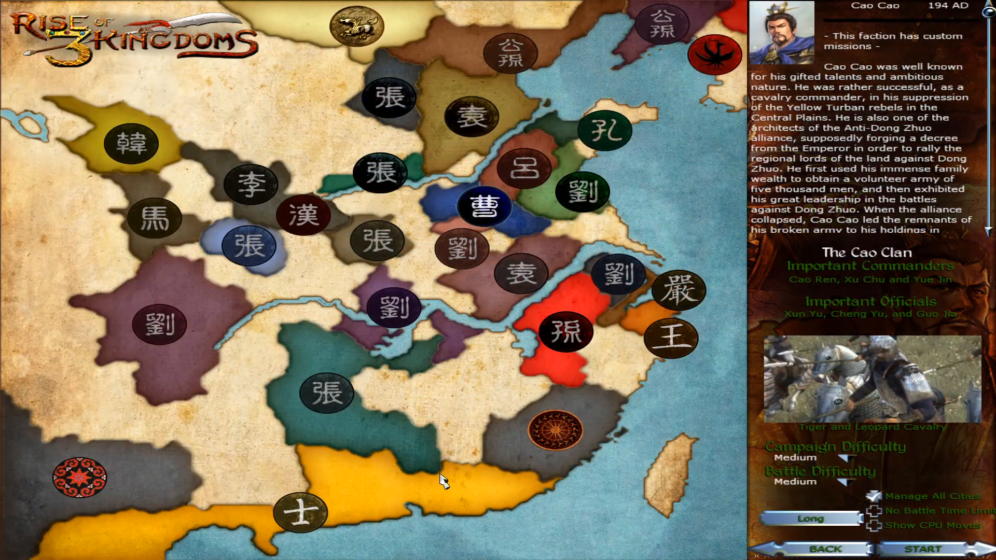
mouse_move(701, 113)
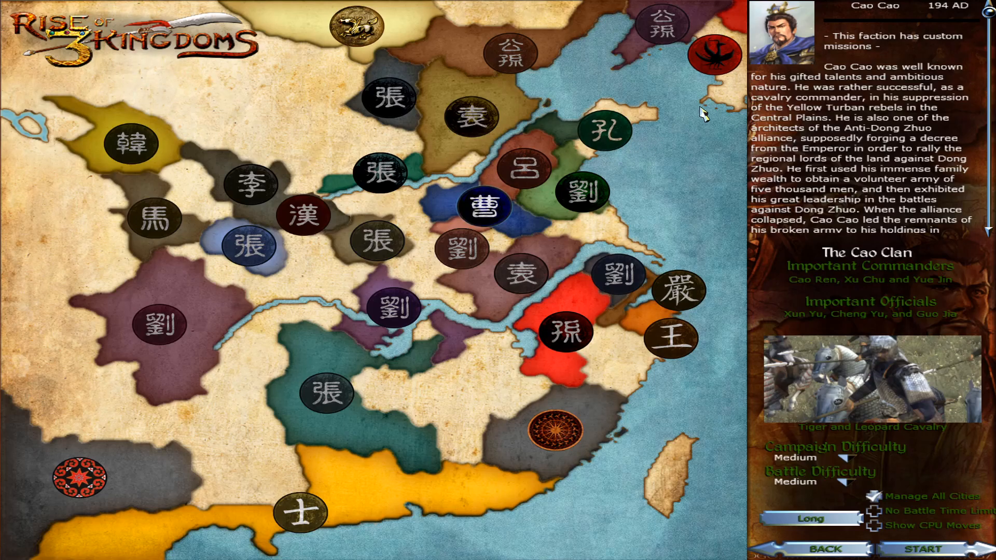
mouse_move(102, 190)
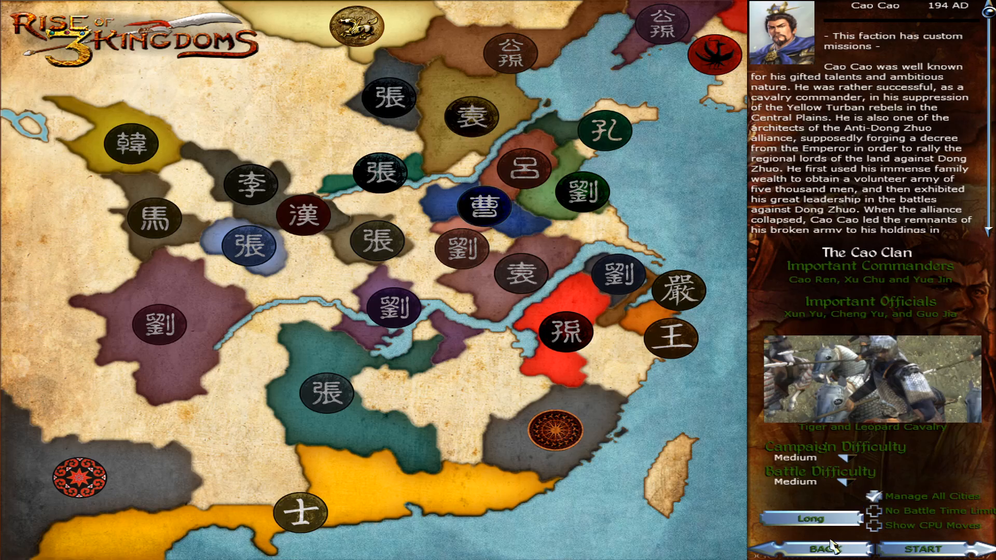
left_click(823, 549)
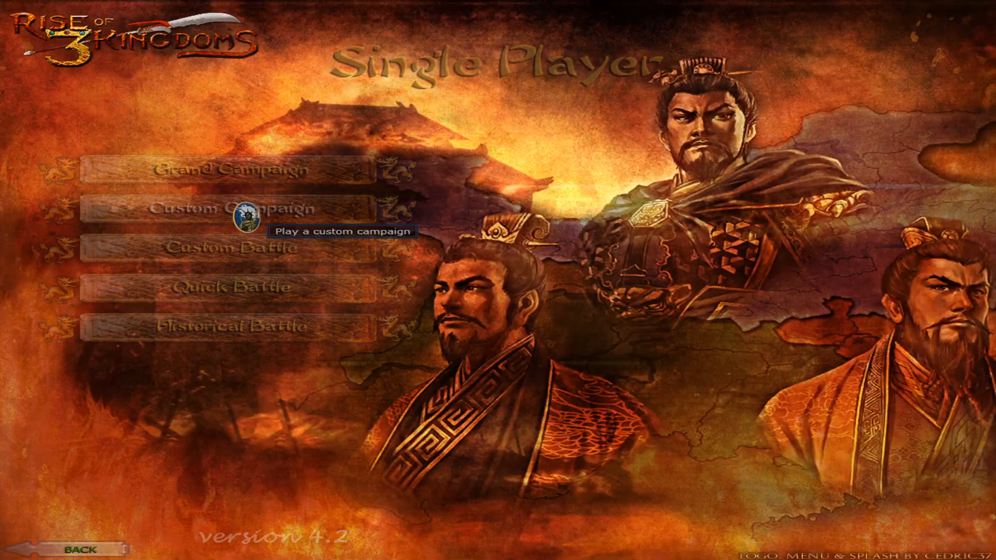
Check Custom Campaign, then set the Huai River Crossing battle period to All and continue.
left_click(227, 208)
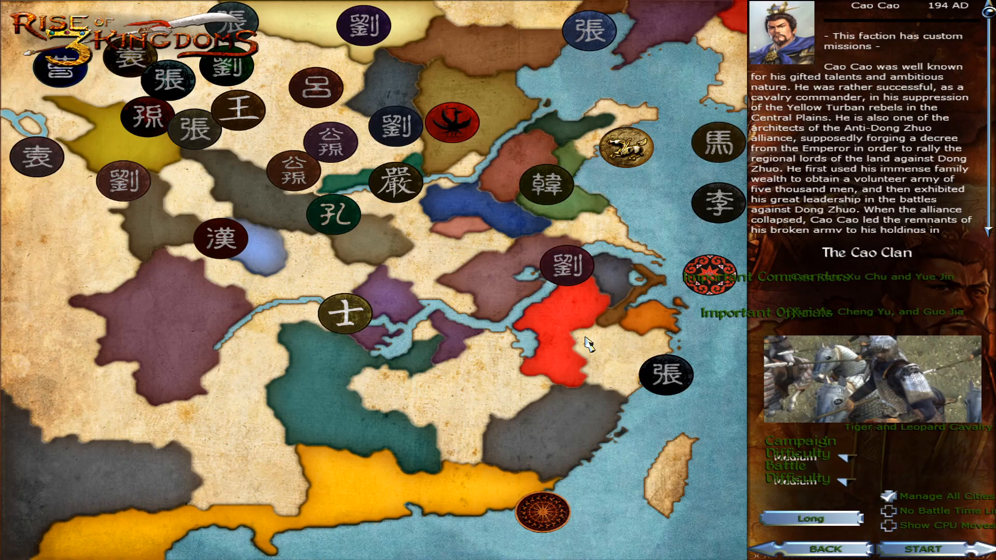
mouse_move(588, 283)
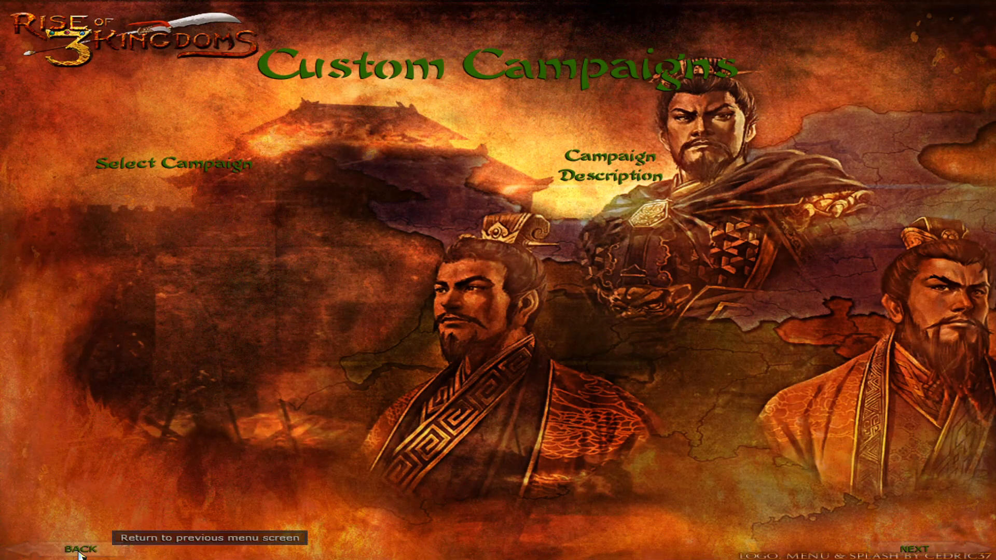
left_click(915, 548)
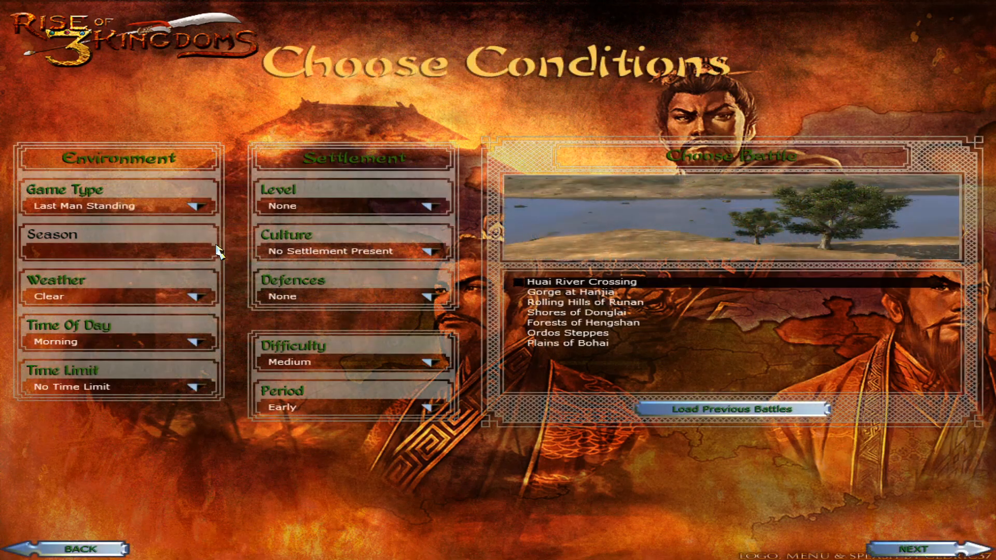
mouse_move(444, 429)
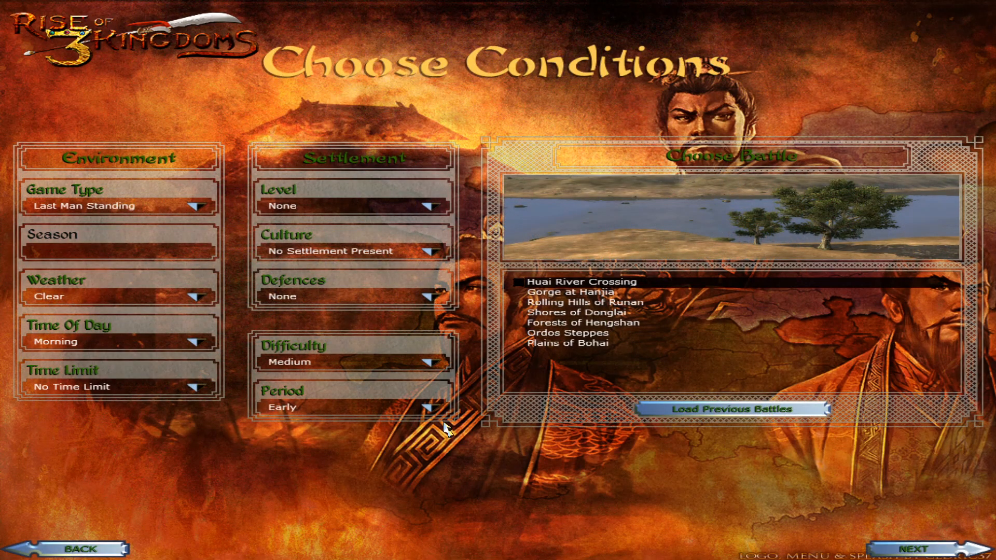
left_click(429, 407)
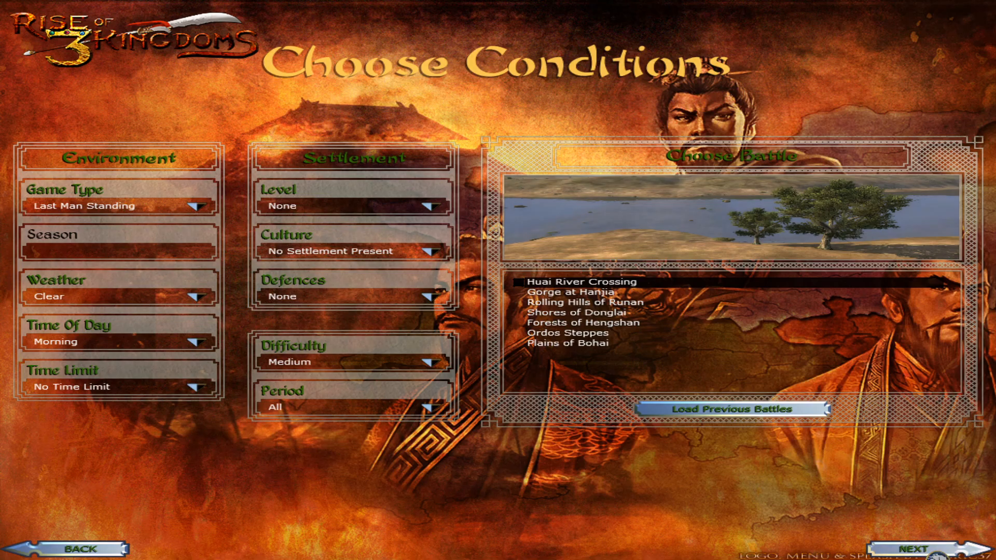
left_click(914, 548)
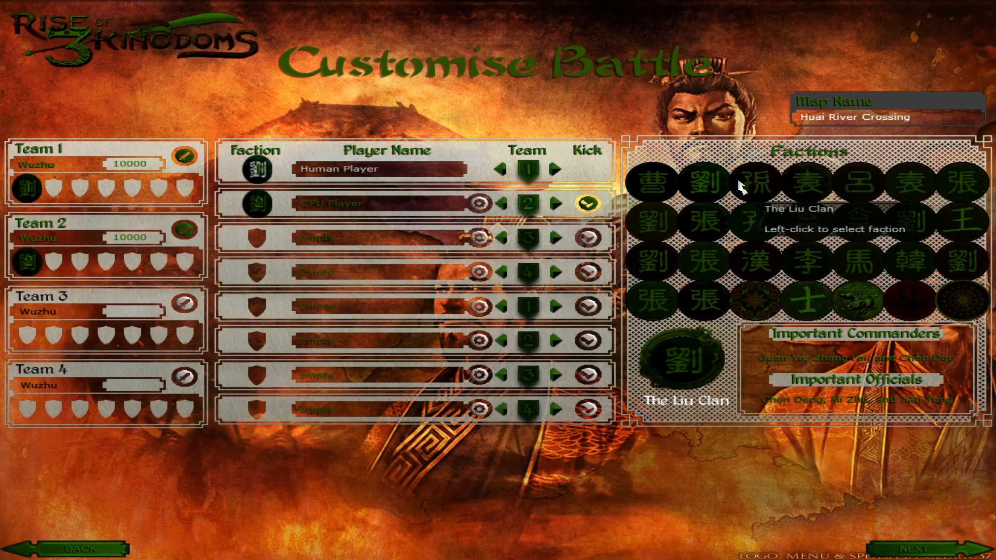